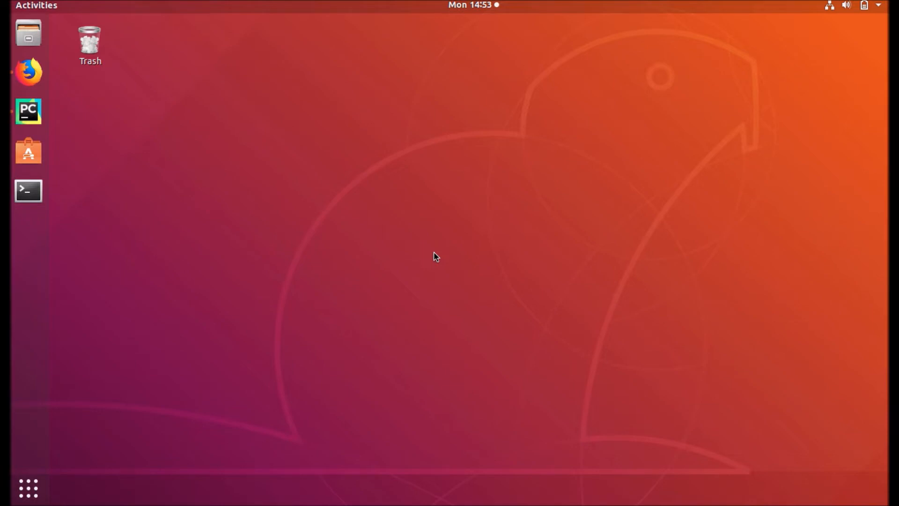
# - Bring the PyCharm window with the odoo-13.0 project and openacademy.xml to the front
pyautogui.click(28, 112)
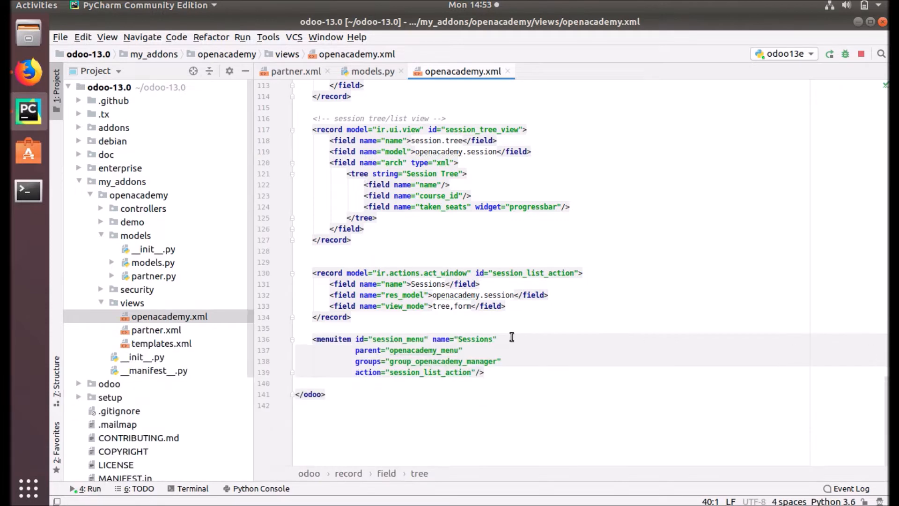
pyautogui.moveTo(154, 275)
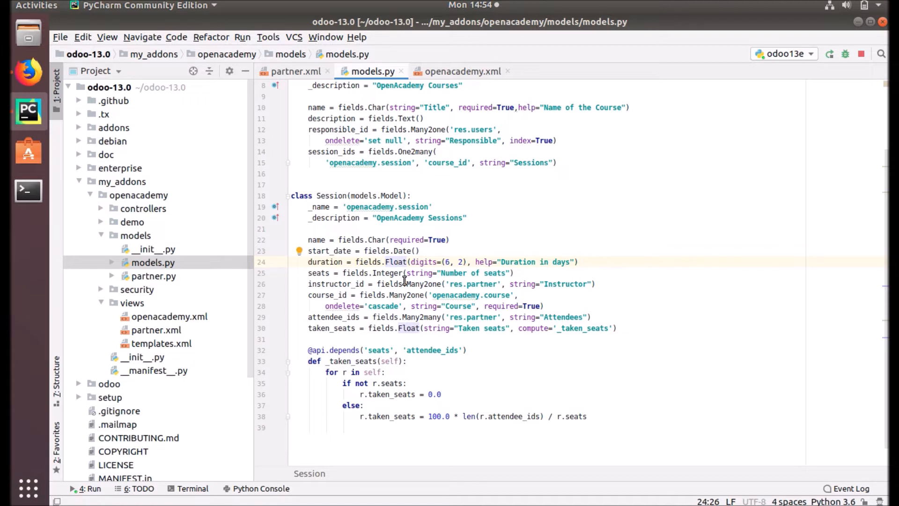
pyautogui.moveTo(388, 316)
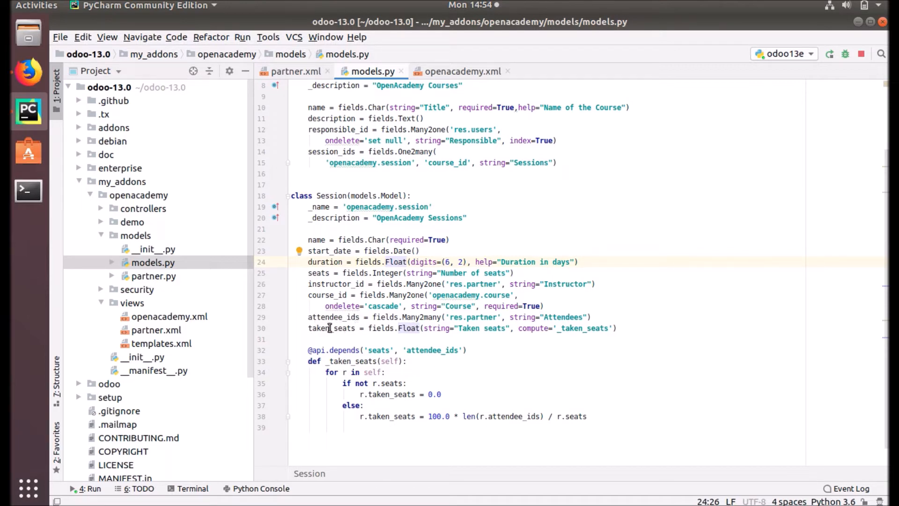
# - Show models.py with the Session model's computed taken_seats field and _taken_seats method
pyautogui.doubleClick(329, 328)
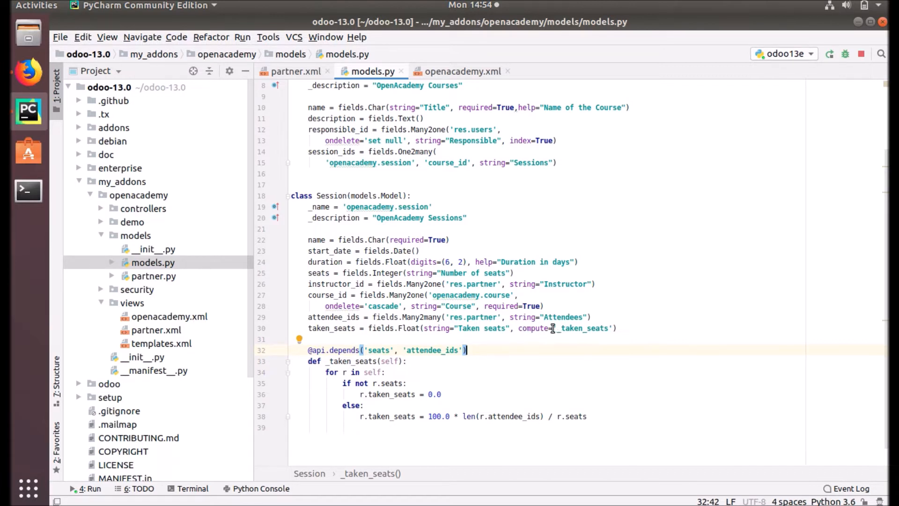
pyautogui.moveTo(557, 329)
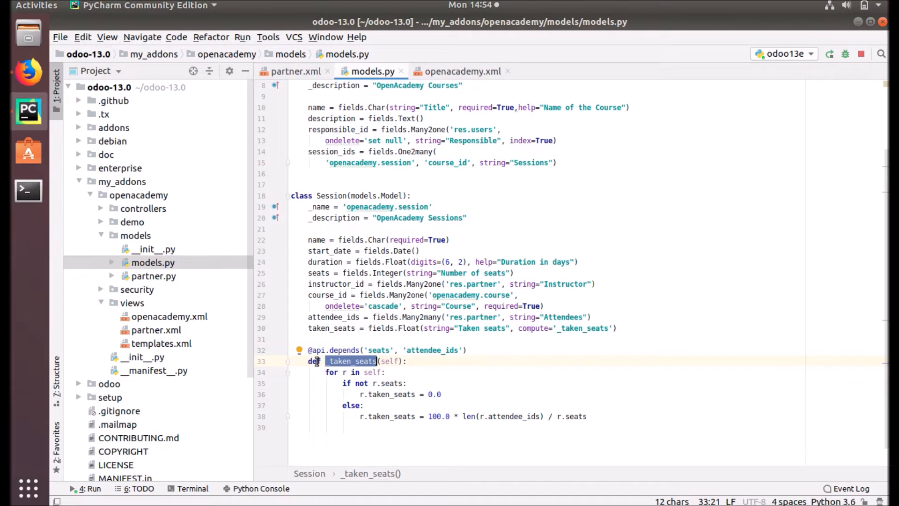
pyautogui.moveTo(365, 363)
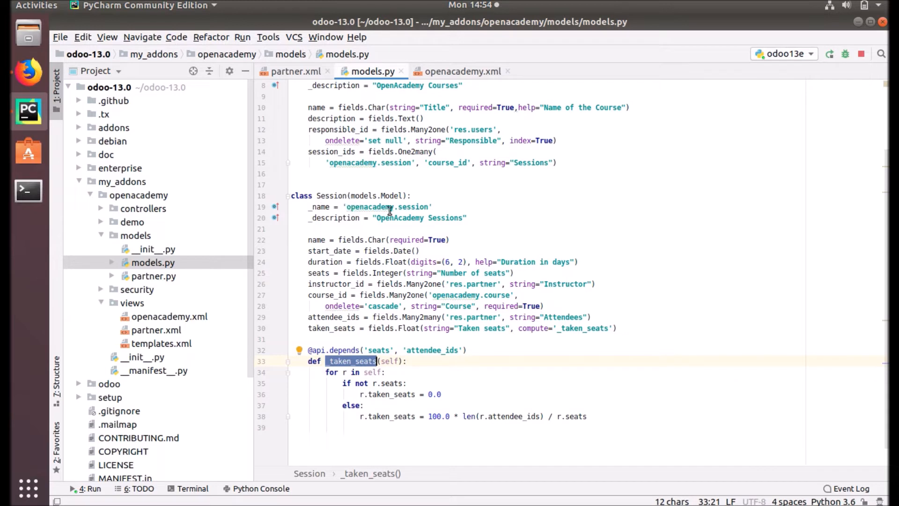
pyautogui.moveTo(555, 333)
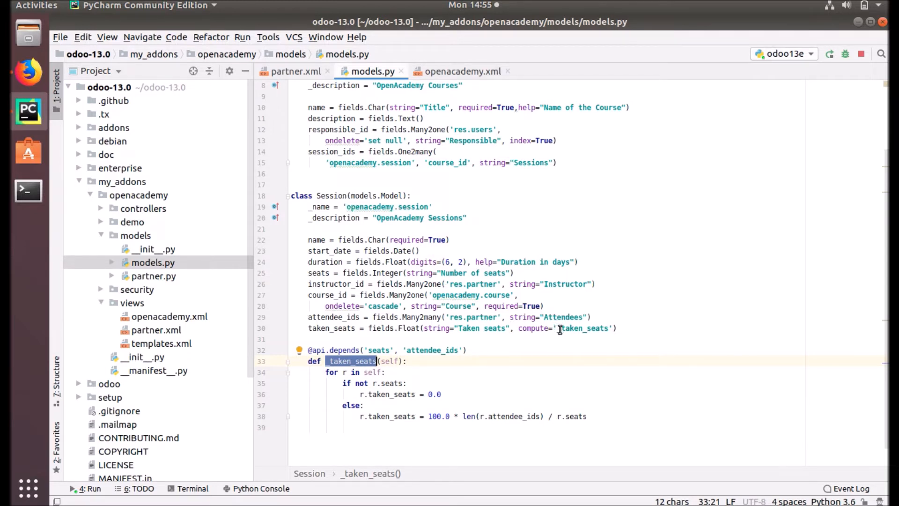
pyautogui.moveTo(607, 329)
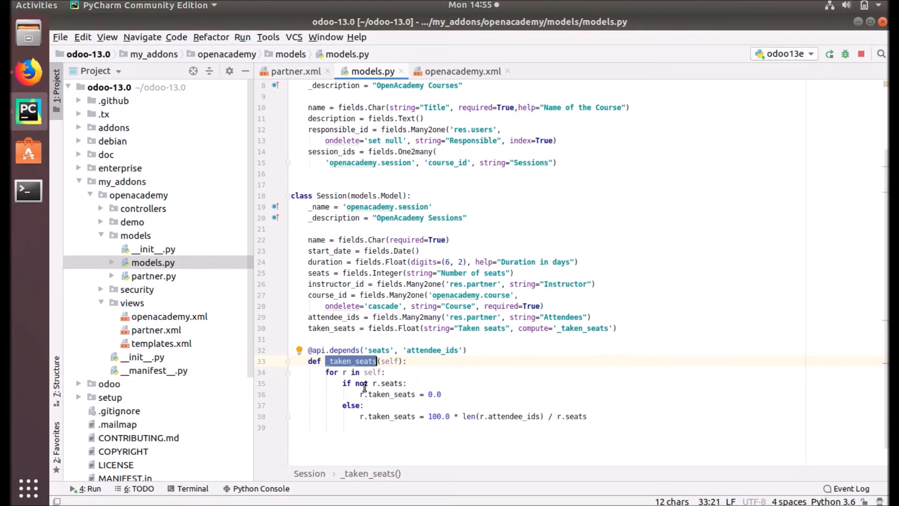
pyautogui.moveTo(457, 415)
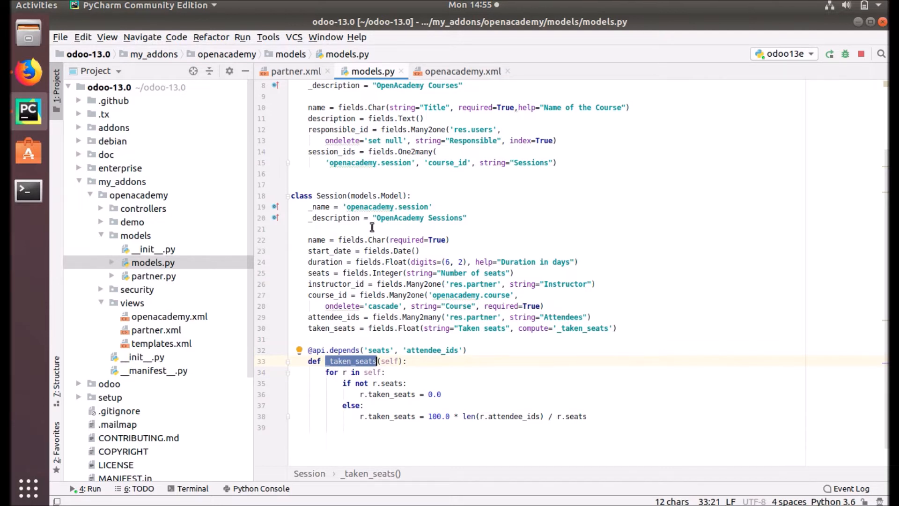
pyautogui.moveTo(466, 341)
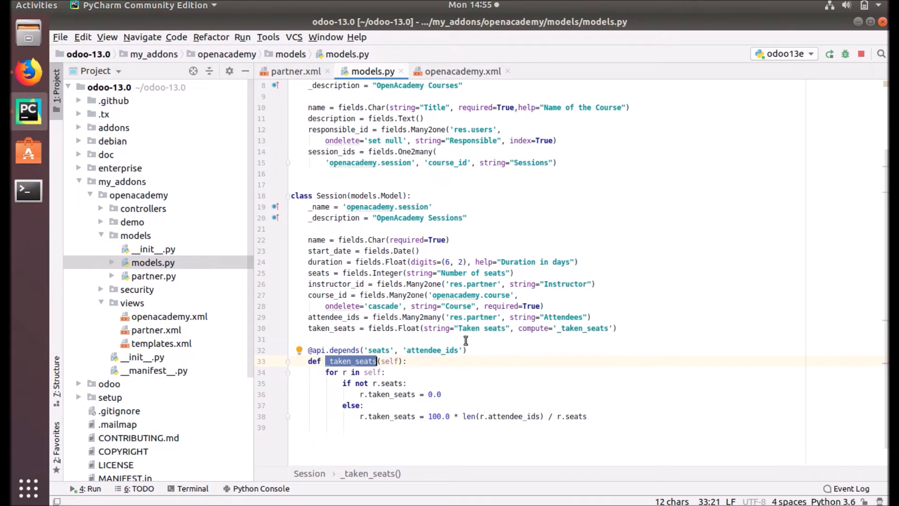
pyautogui.moveTo(354, 372)
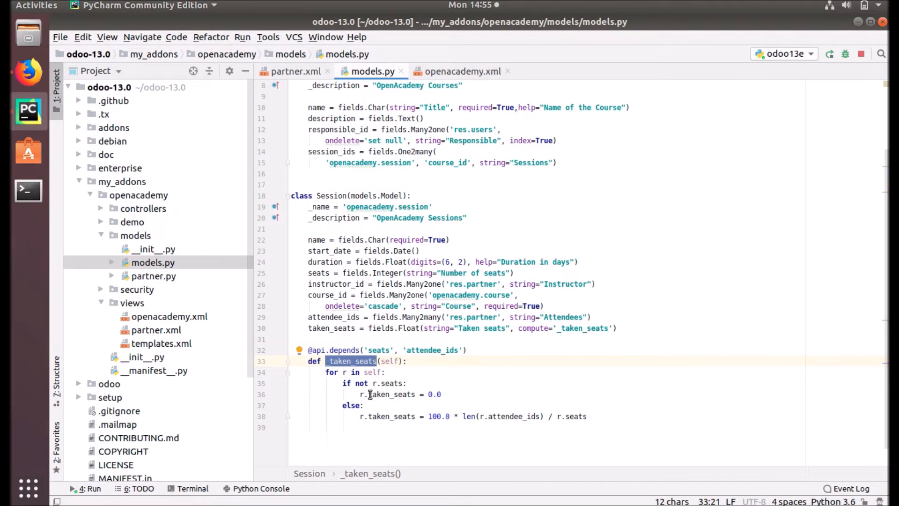
pyautogui.moveTo(360, 373)
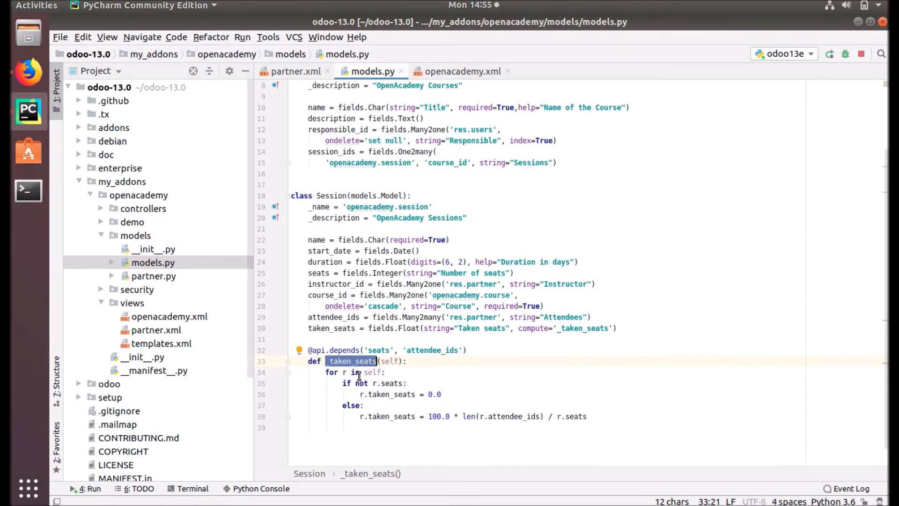
pyautogui.moveTo(385, 388)
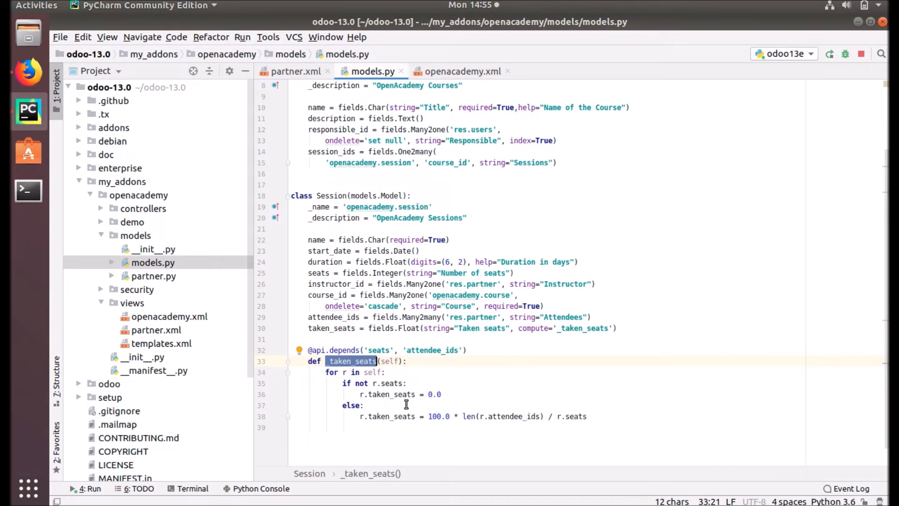
pyautogui.moveTo(435, 400)
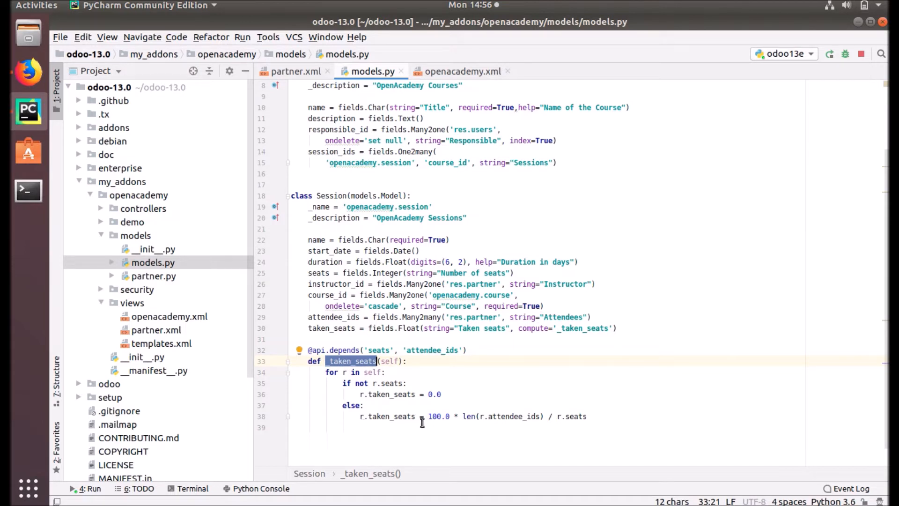
pyautogui.moveTo(431, 422)
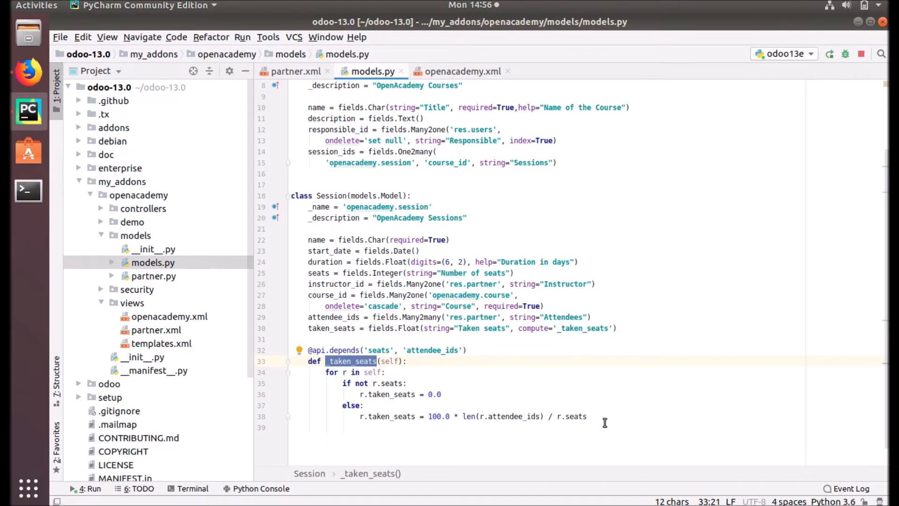
pyautogui.moveTo(489, 401)
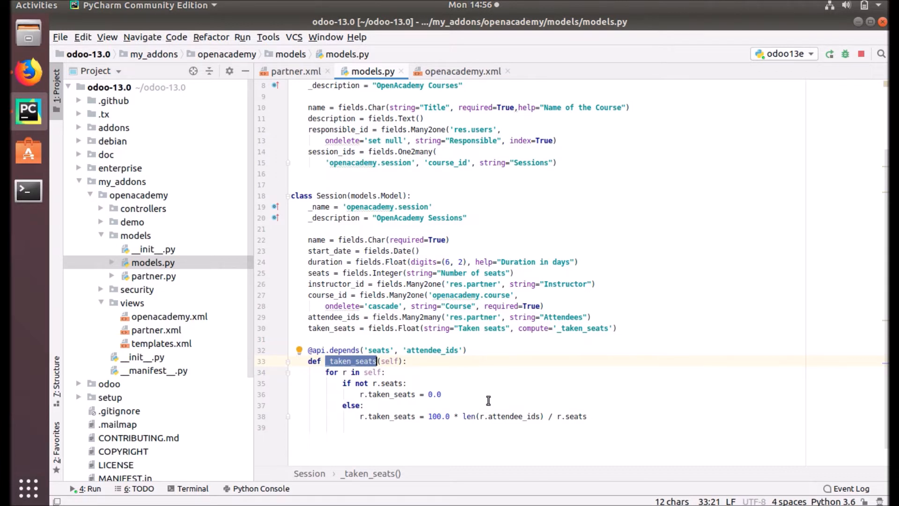
pyautogui.moveTo(531, 385)
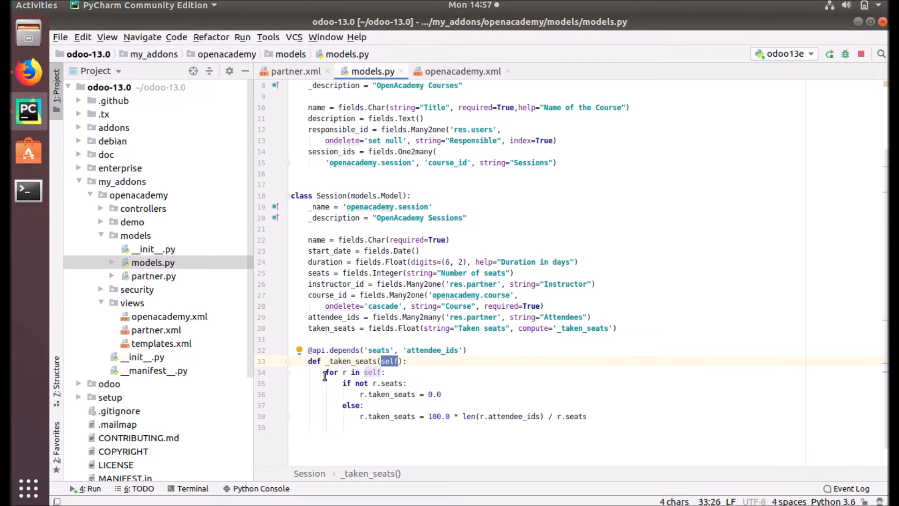
pyautogui.moveTo(331, 375)
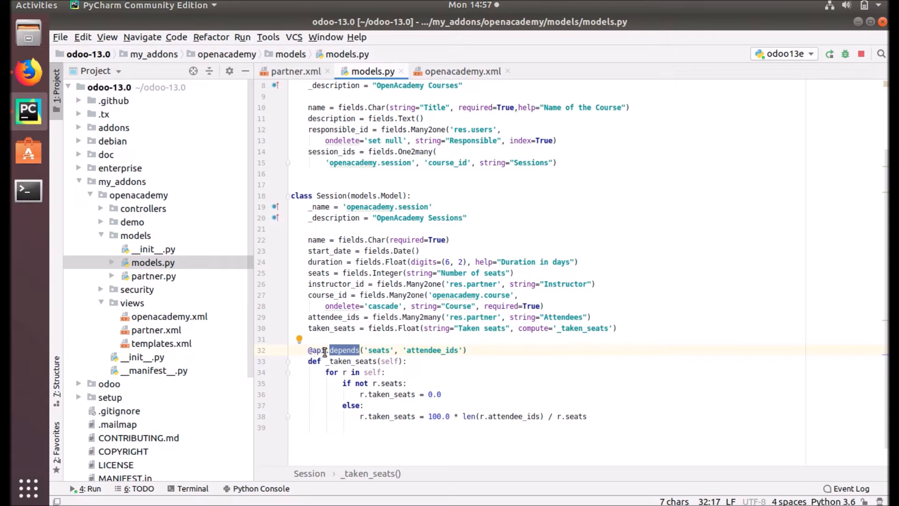
pyautogui.moveTo(429, 368)
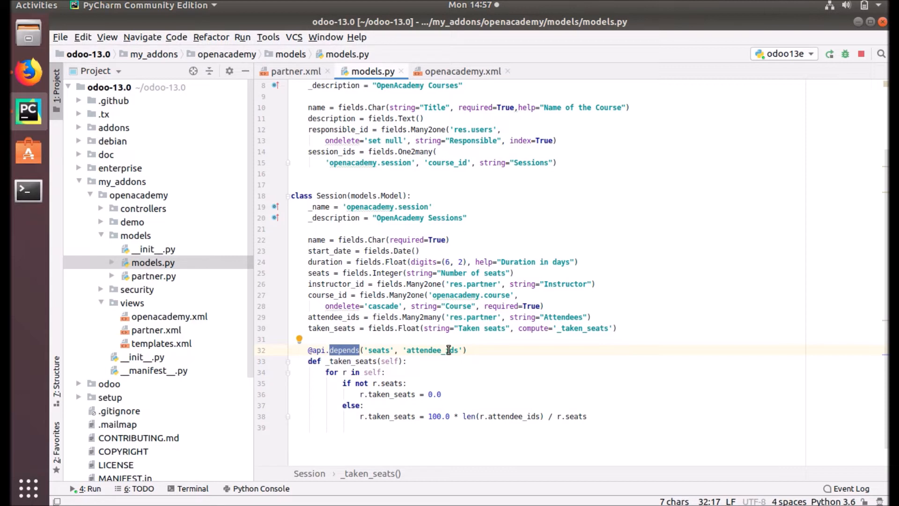
pyautogui.doubleClick(330, 327)
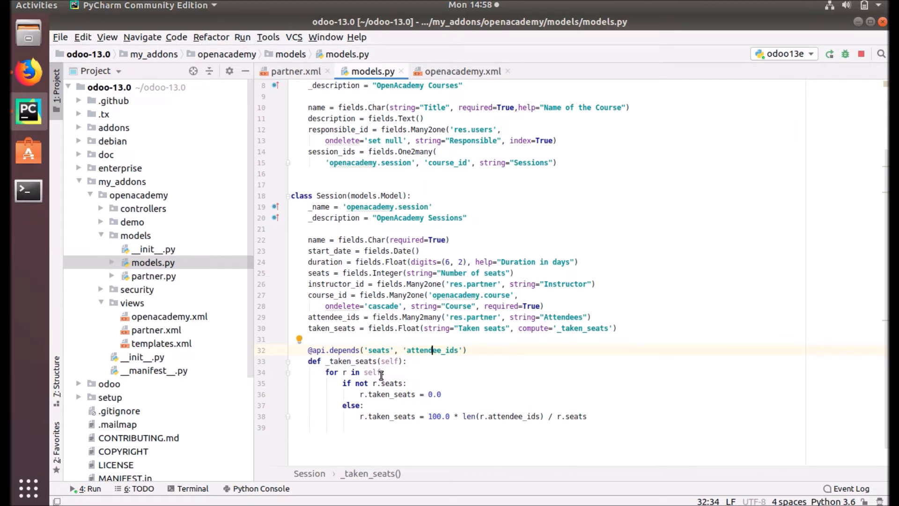
pyautogui.moveTo(311, 329)
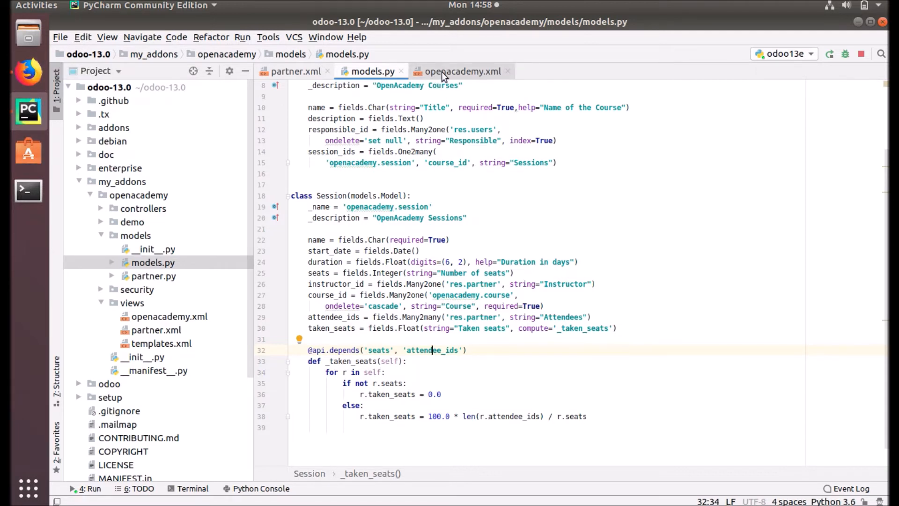
pyautogui.click(462, 71)
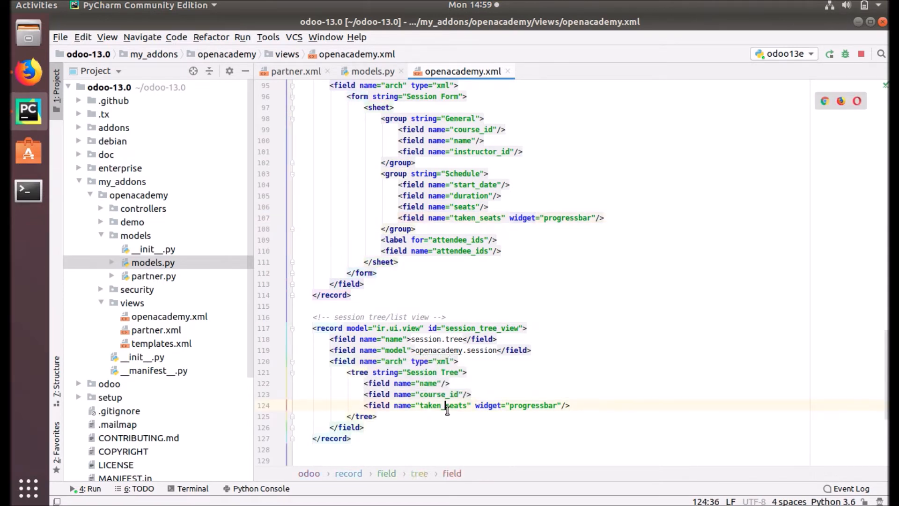
# - Highlight the progressbar widget on the taken_seats field in the session tree view
pyautogui.doubleClick(531, 404)
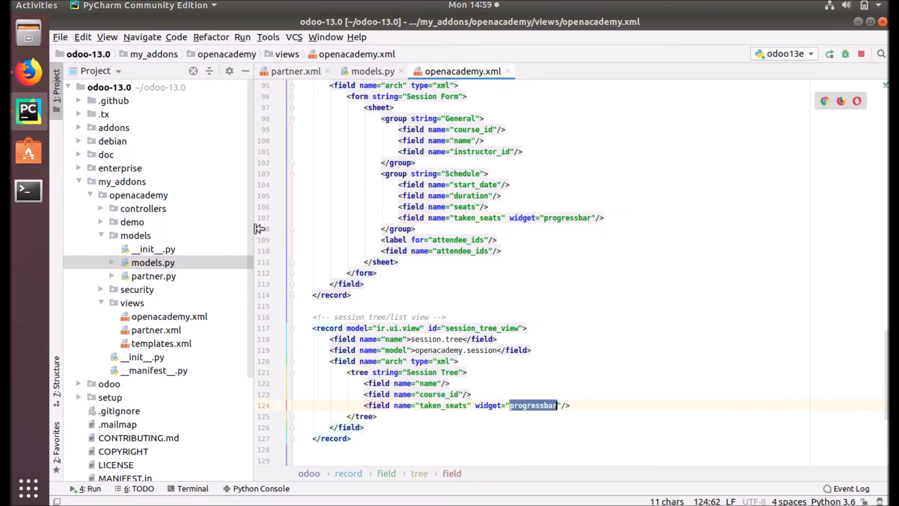
# - In Odoo, review the installed openacademy module under Apps, then enter Open Academy Courses
pyautogui.click(28, 64)
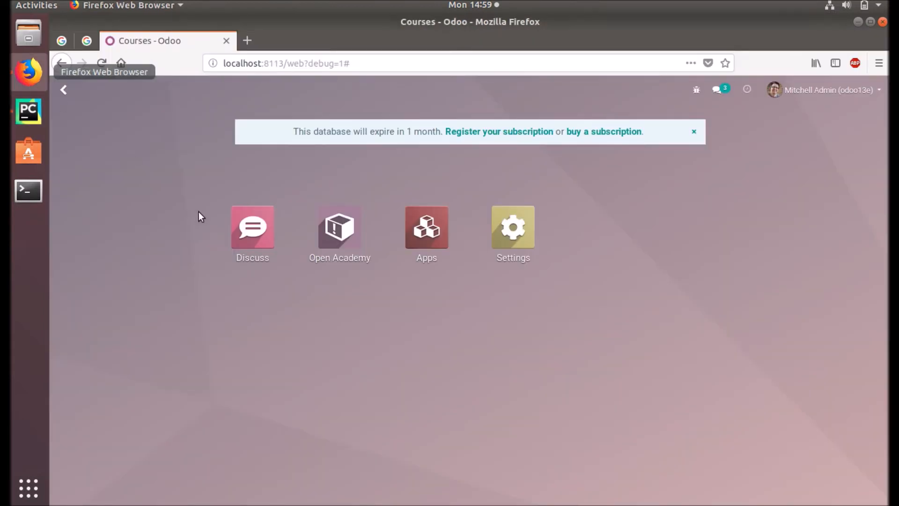
pyautogui.click(426, 227)
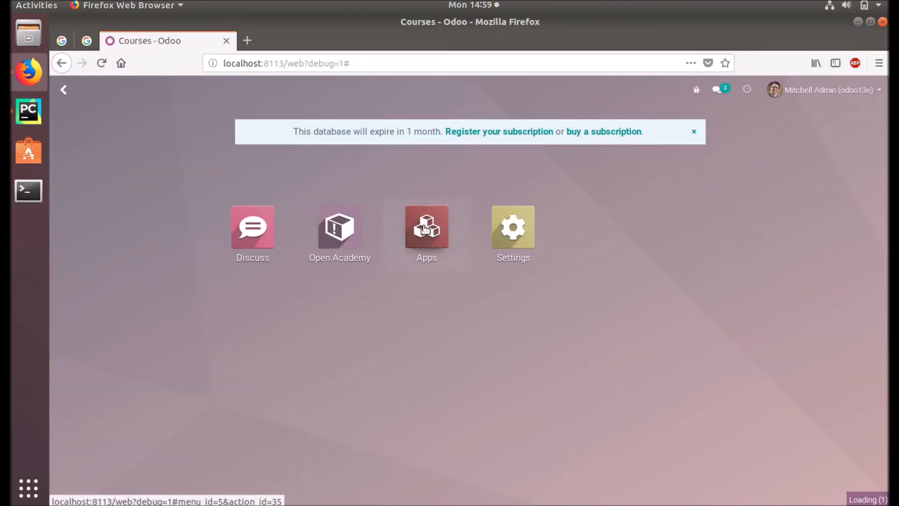
pyautogui.click(426, 226)
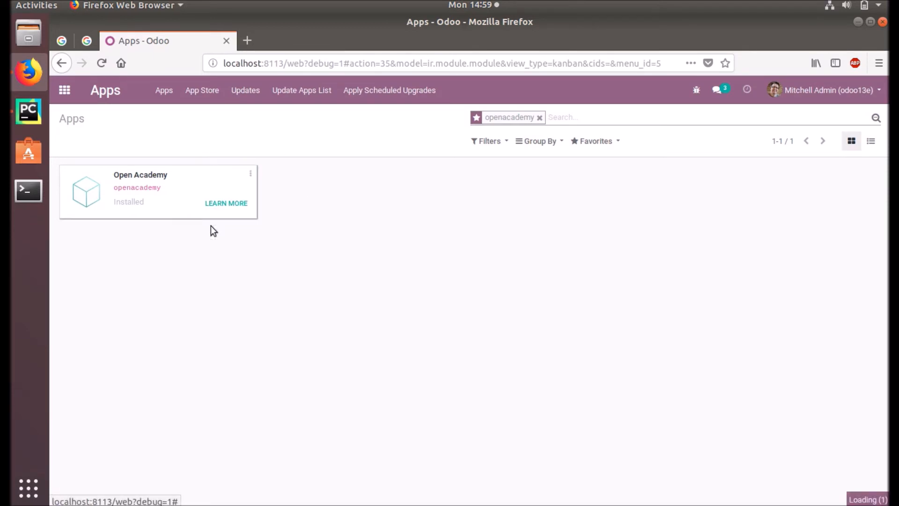
pyautogui.moveTo(29, 112)
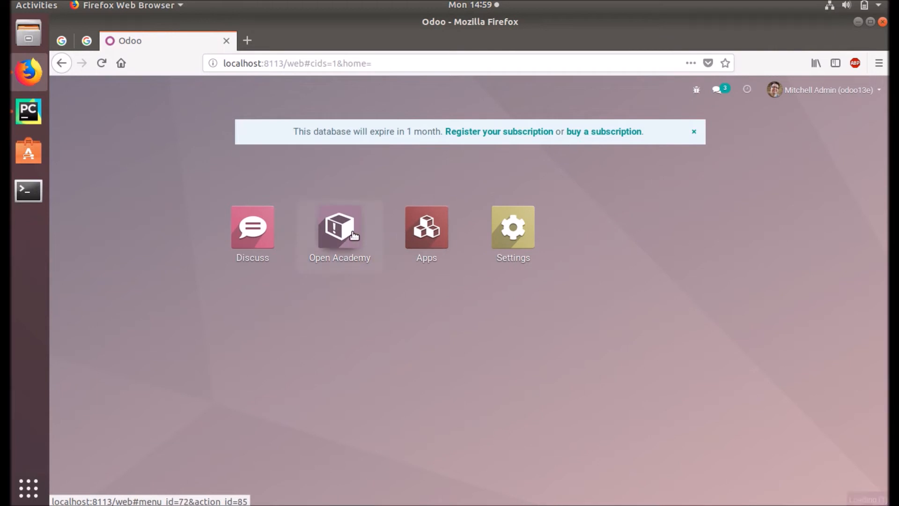
pyautogui.click(339, 227)
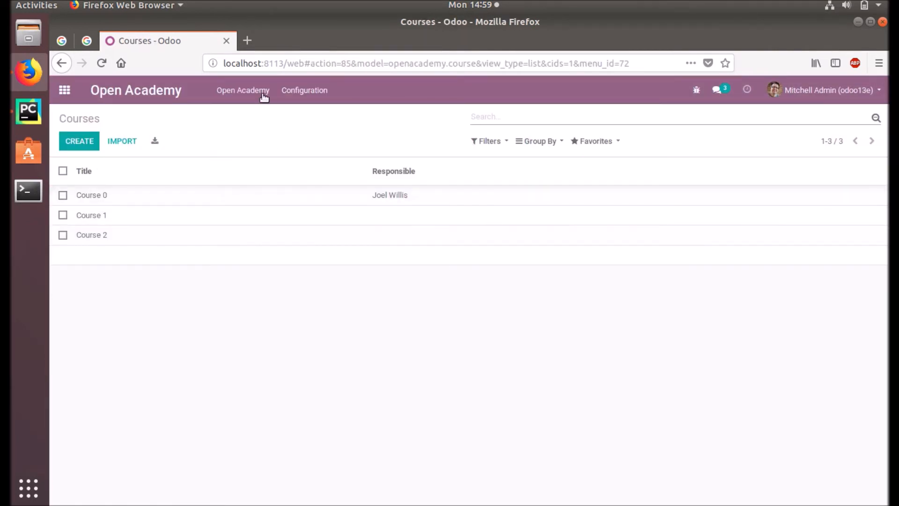
# - Navigate to Open Academy Sessions listing session1 at 10% and Session2 at 0% taken seats
pyautogui.click(243, 91)
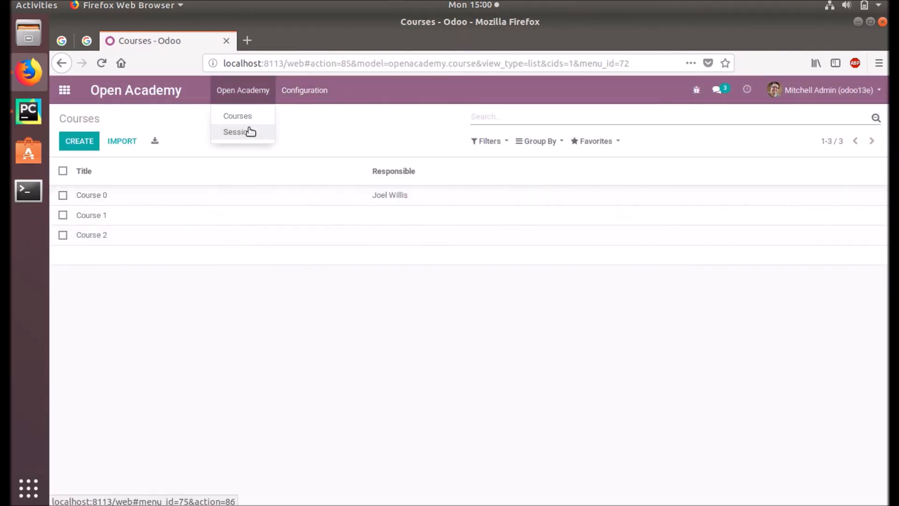
pyautogui.click(237, 131)
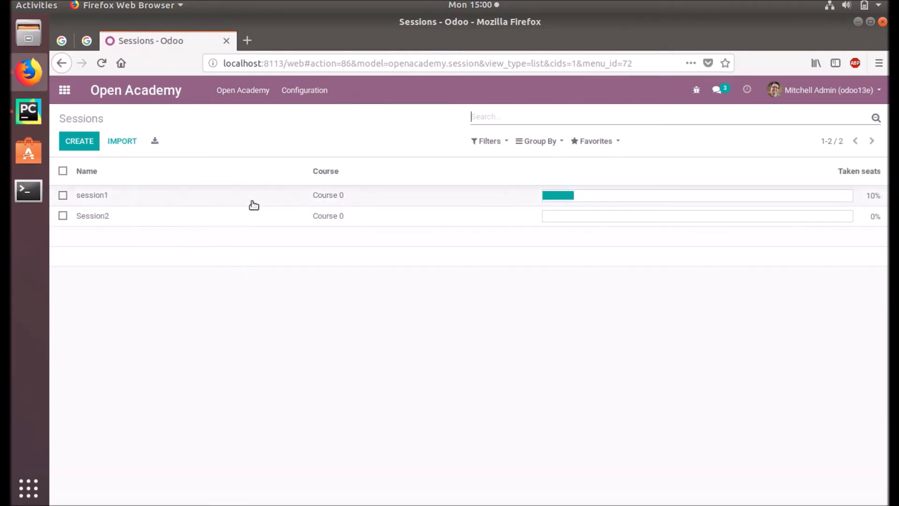
pyautogui.moveTo(691, 199)
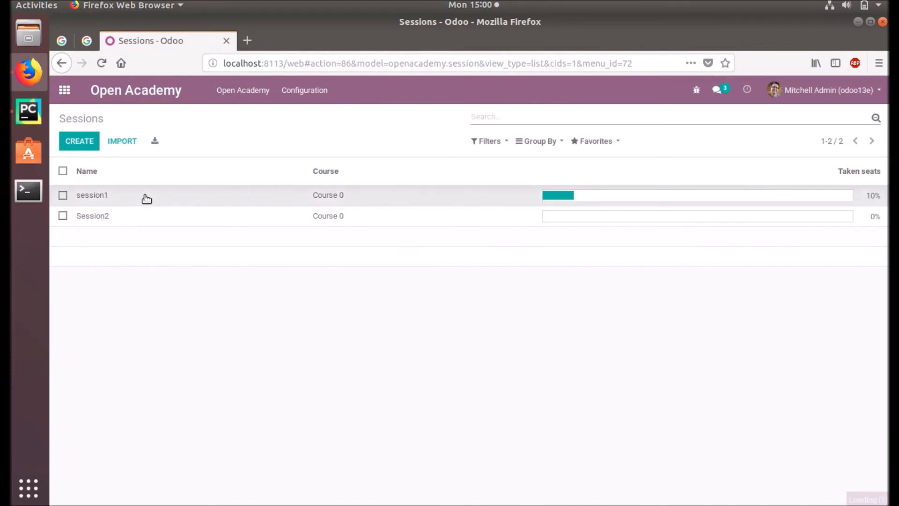
# - Edit session1 and add Deco Addict and Gemini Furniture as attendees, raising taken seats to 20%
pyautogui.click(91, 195)
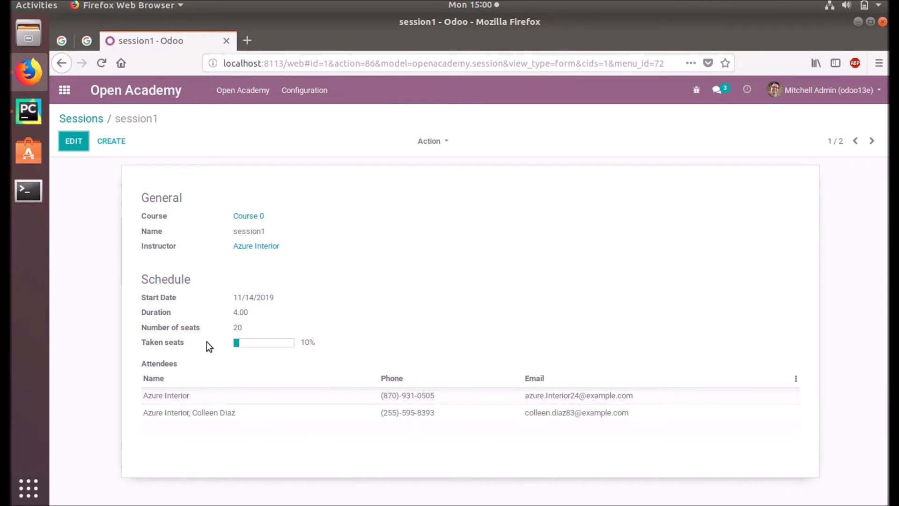
pyautogui.moveTo(197, 413)
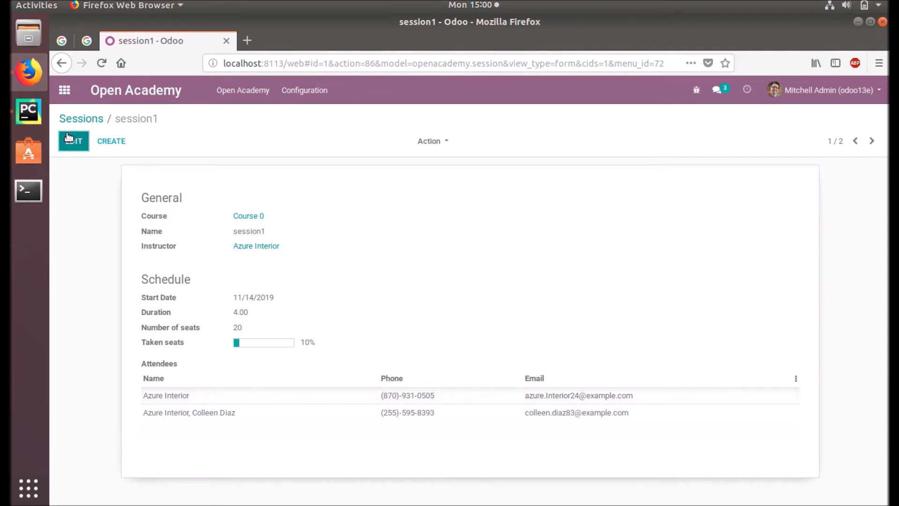
pyautogui.click(73, 140)
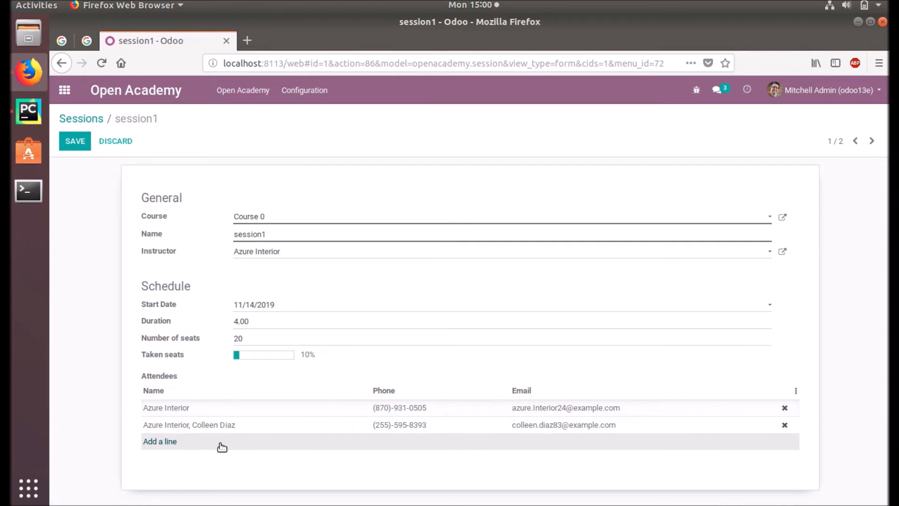
pyautogui.click(160, 441)
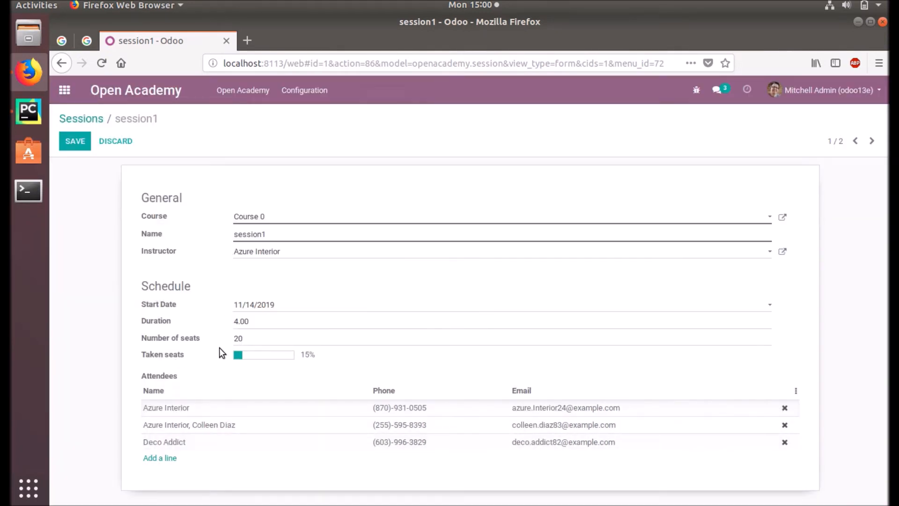
pyautogui.moveTo(266, 378)
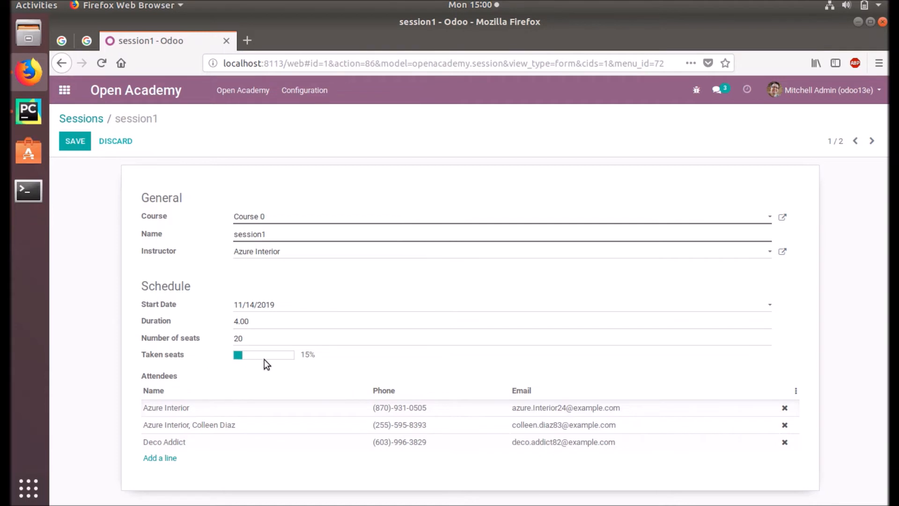
pyautogui.click(160, 458)
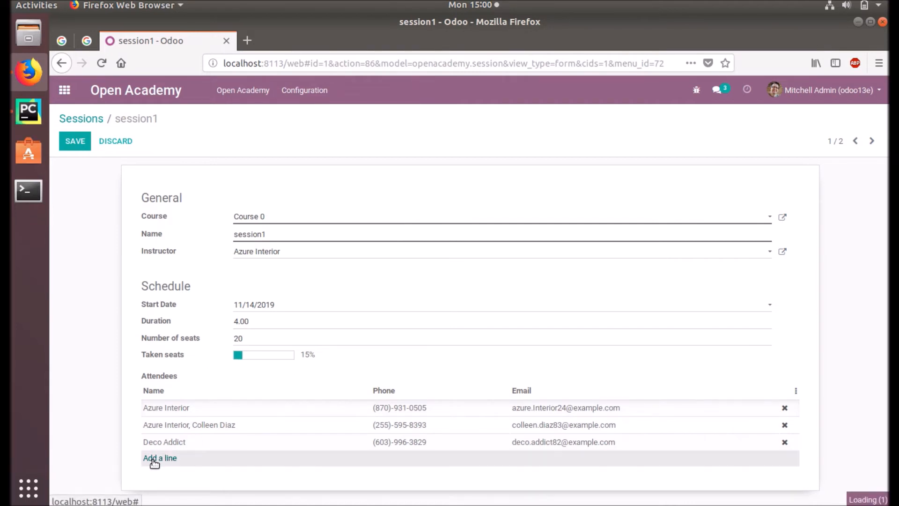
pyautogui.click(158, 457)
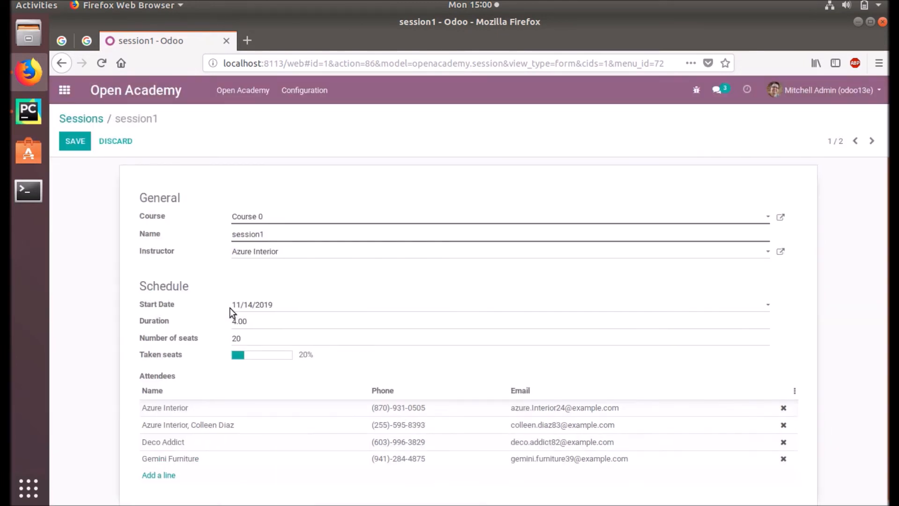
pyautogui.moveTo(242, 361)
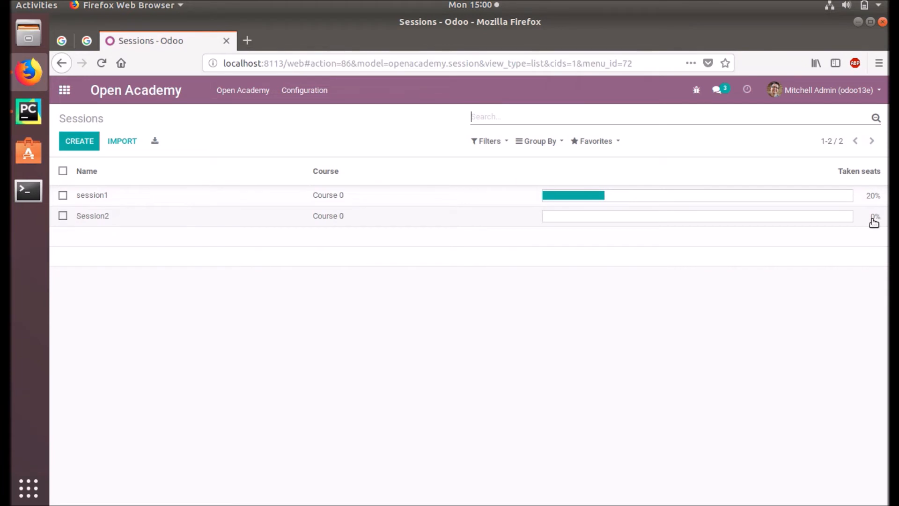
# - Edit Session2, set Number of seats to 10 so taken seats read 20%, and save
pyautogui.click(92, 215)
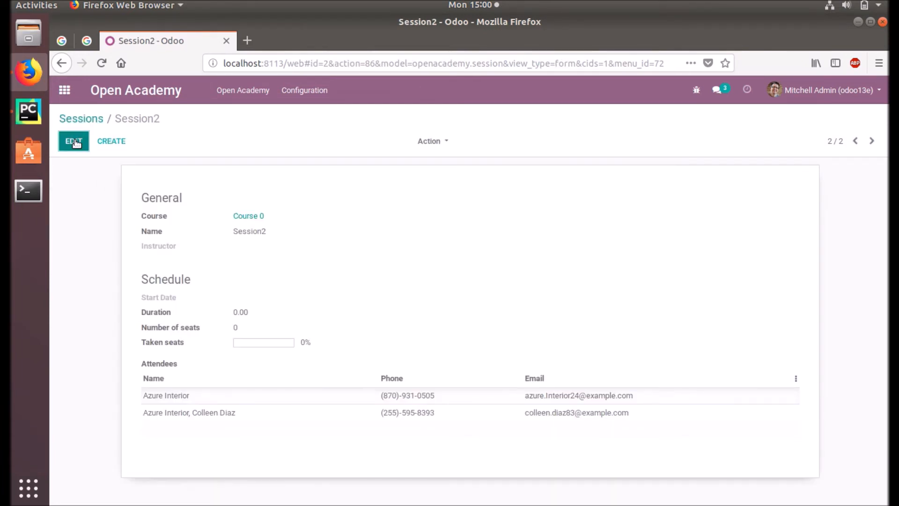
pyautogui.click(73, 141)
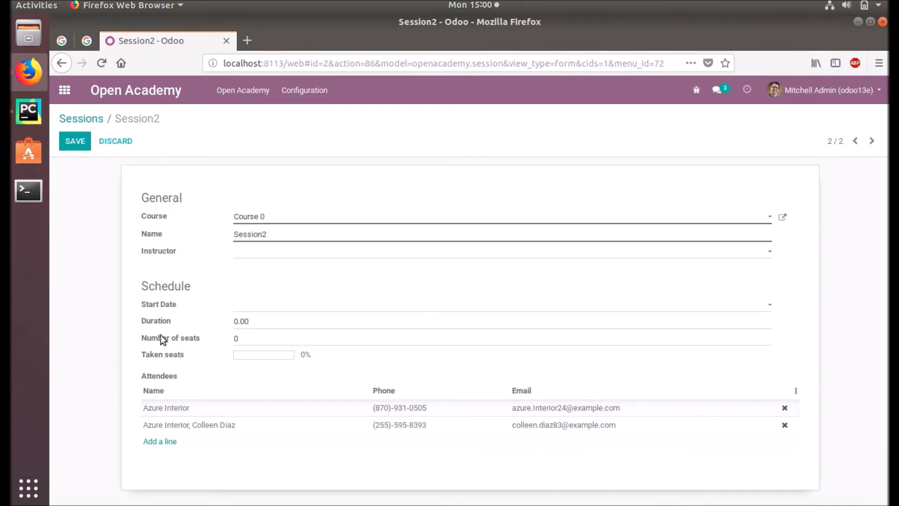
pyautogui.moveTo(214, 354)
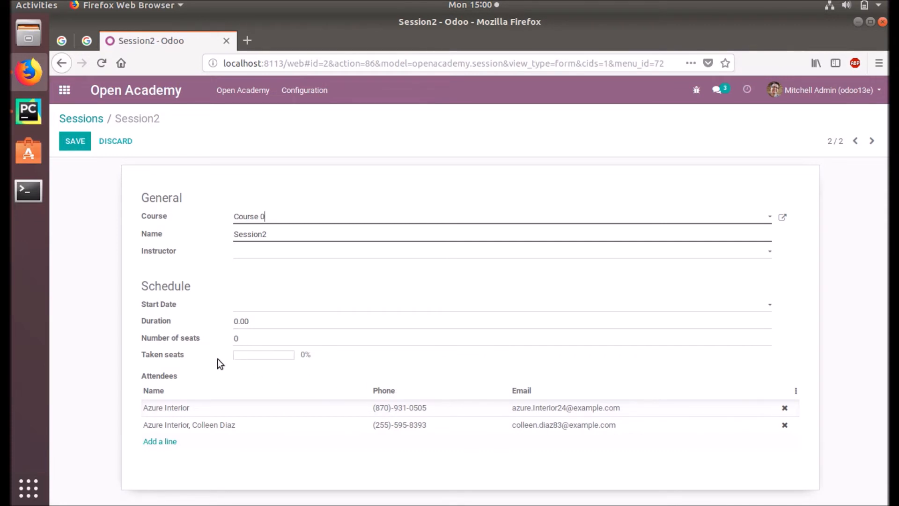
pyautogui.moveTo(275, 370)
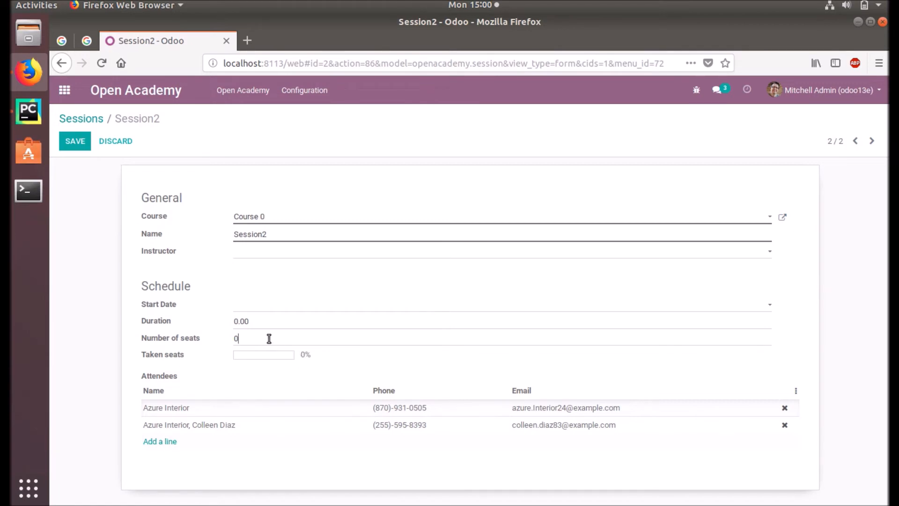
pyautogui.write('1')
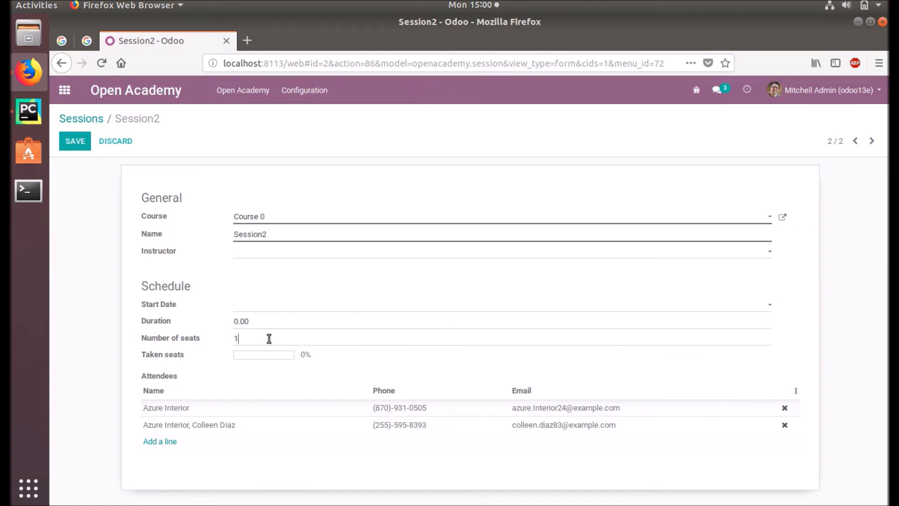
pyautogui.write('0')
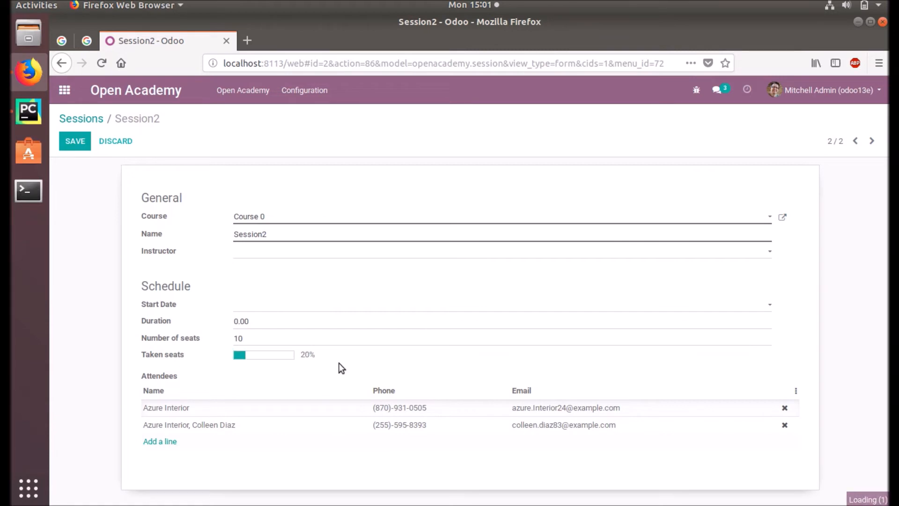
pyautogui.moveTo(182, 328)
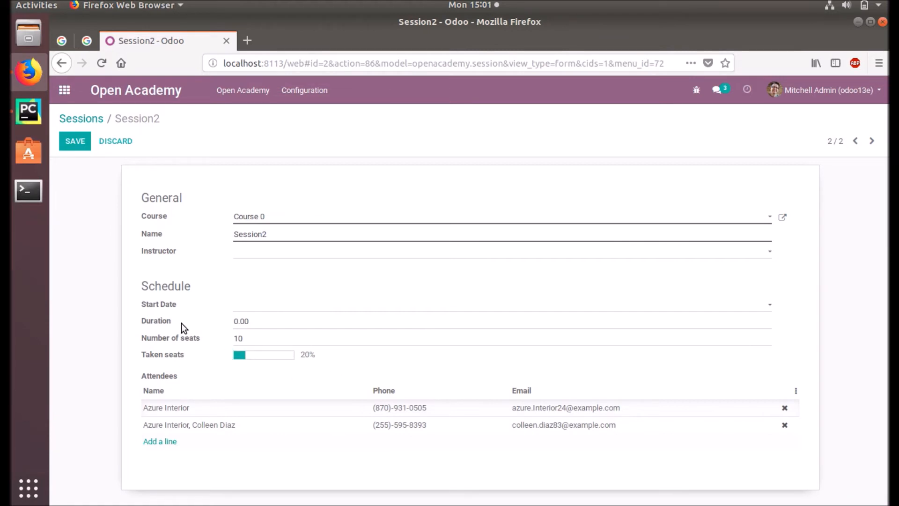
pyautogui.click(75, 140)
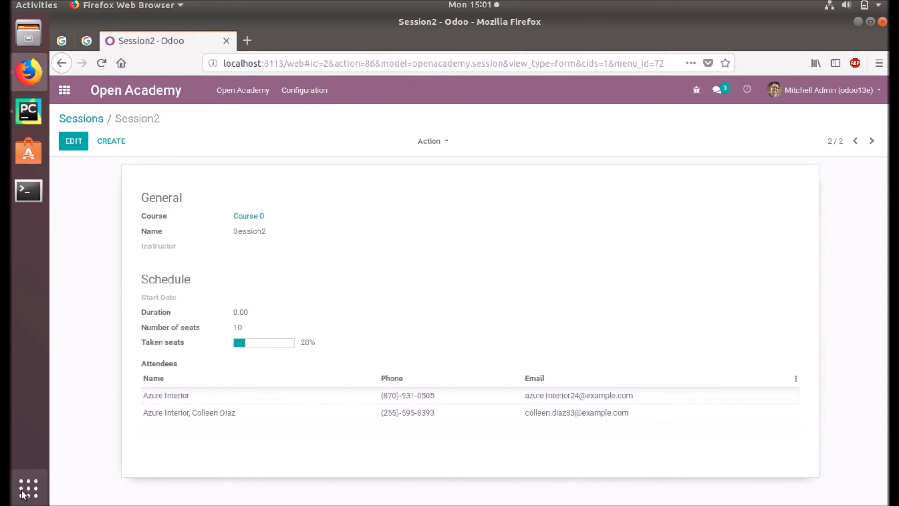
# - Launch pgAdmin III and expand the odoo13e database's Schemas to show the public schema
pyautogui.click(26, 489)
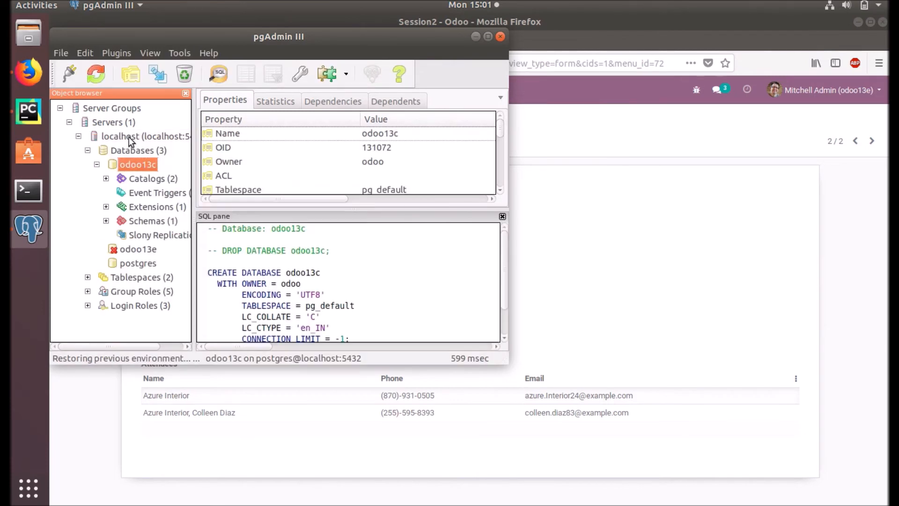
pyautogui.moveTo(140, 266)
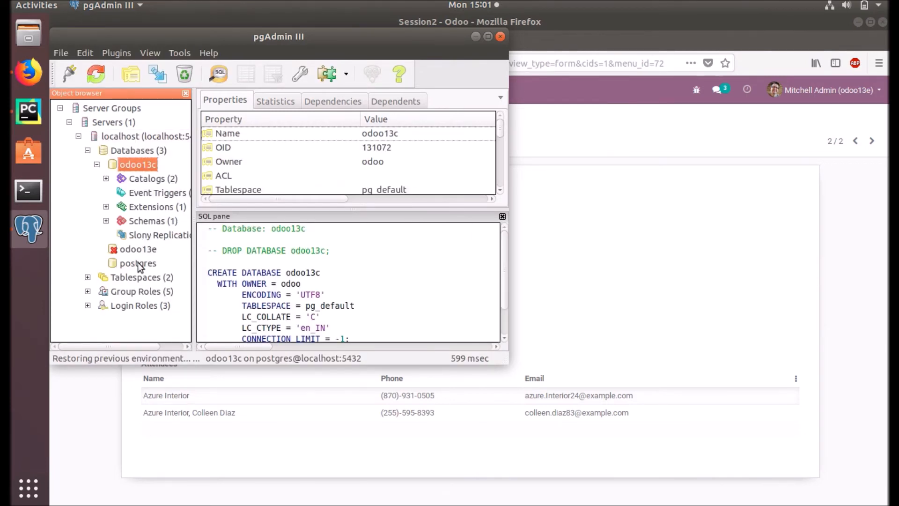
pyautogui.click(137, 249)
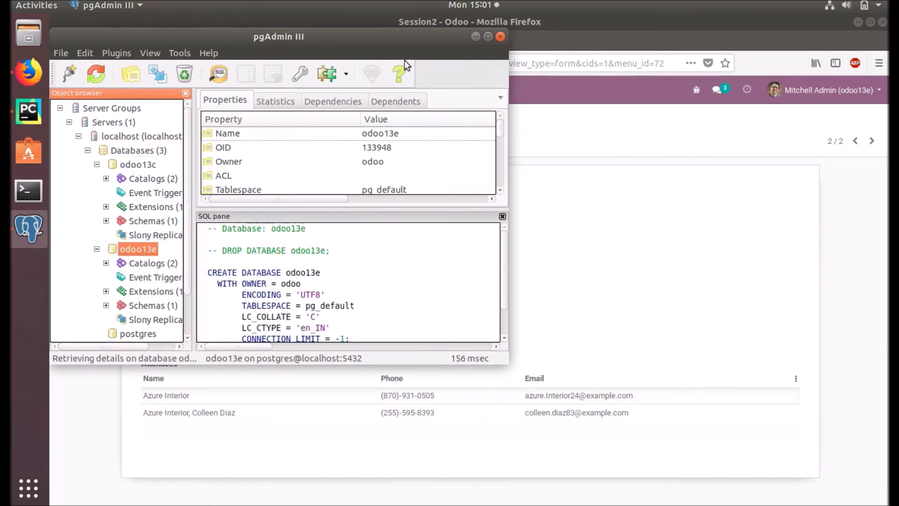
pyautogui.click(488, 36)
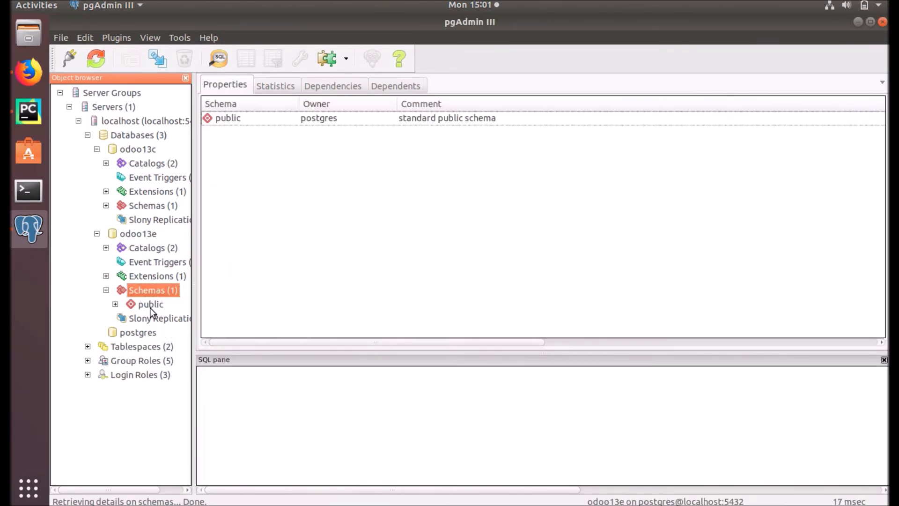
pyautogui.click(150, 304)
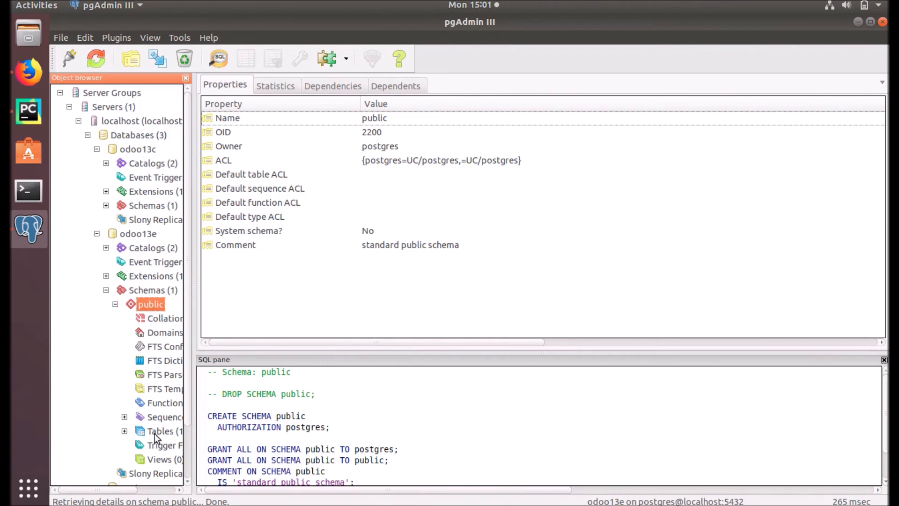
pyautogui.click(161, 430)
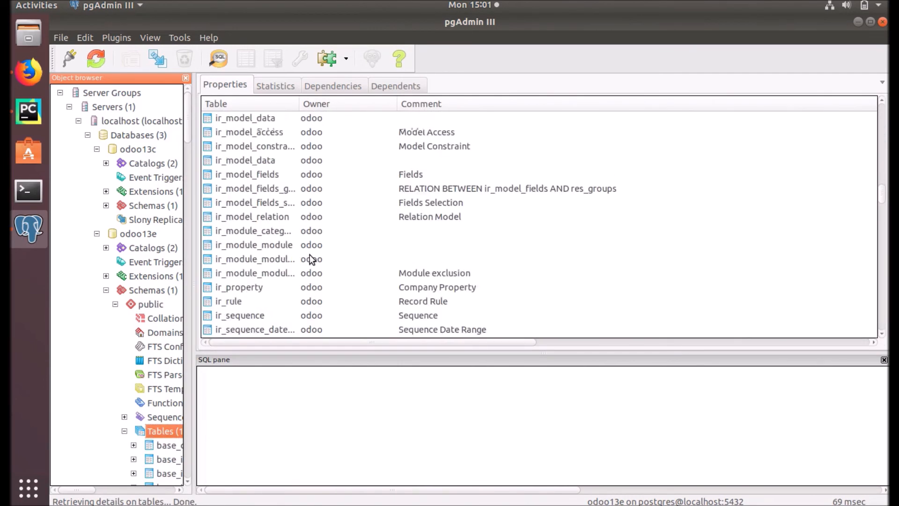
pyautogui.scroll(-3)
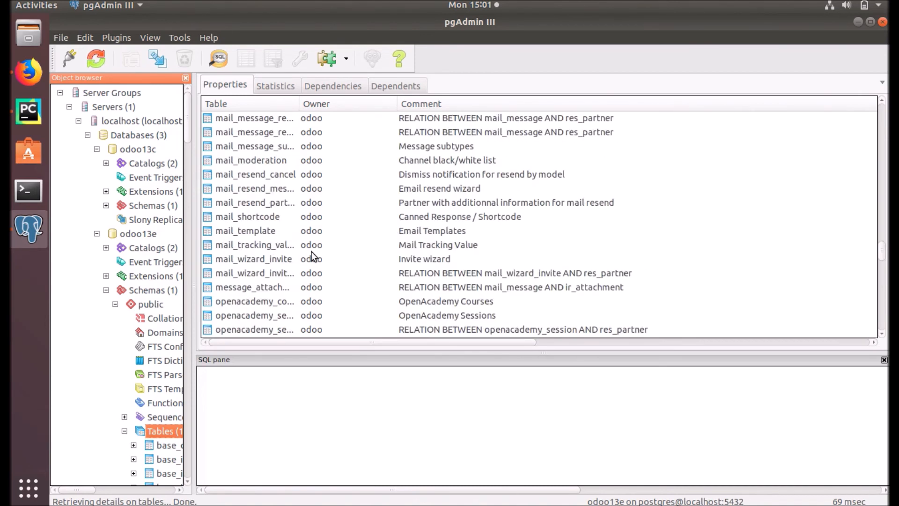
pyautogui.scroll(-3)
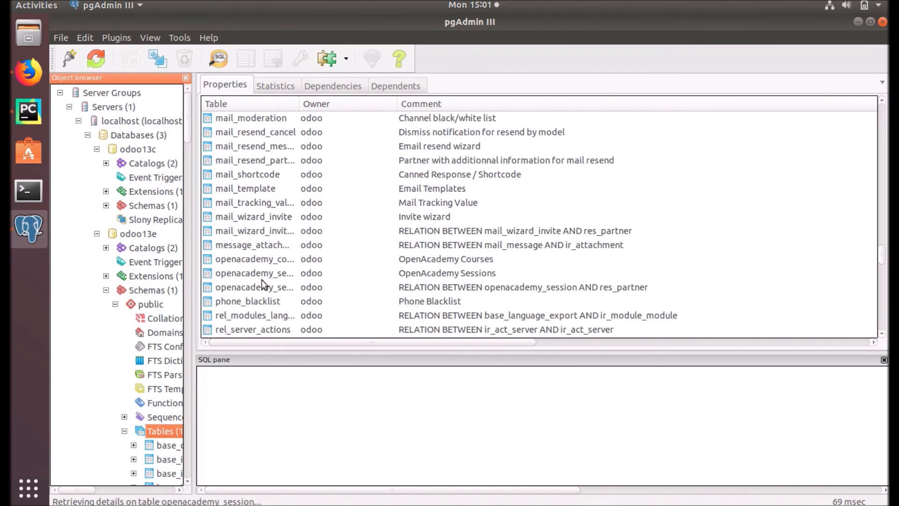
pyautogui.click(254, 274)
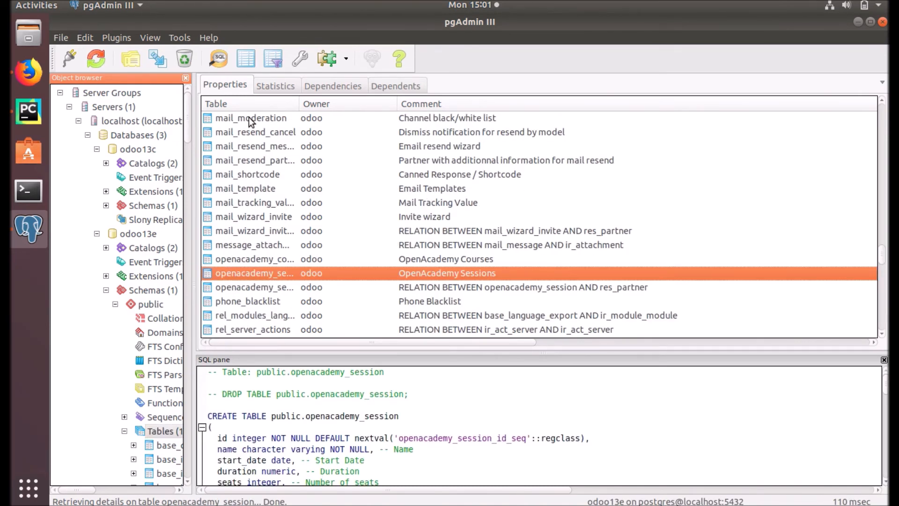
pyautogui.moveTo(283, 274)
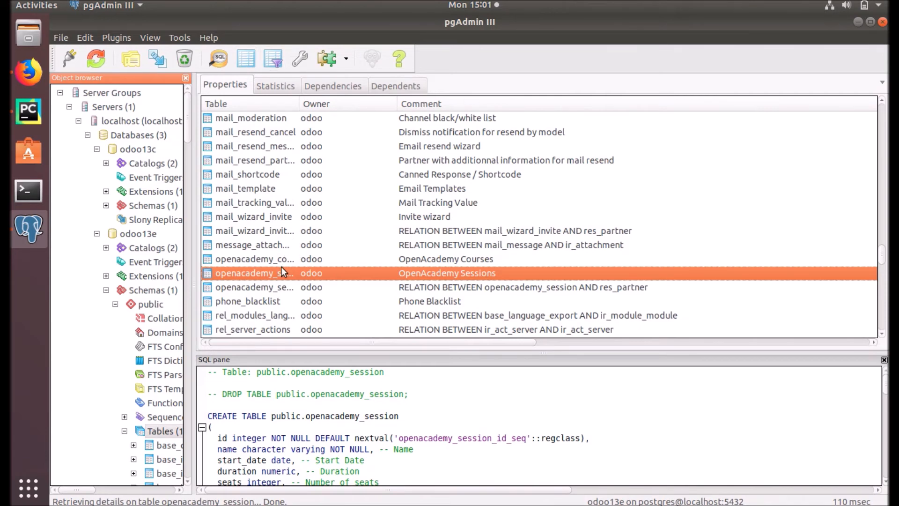
pyautogui.doubleClick(248, 273)
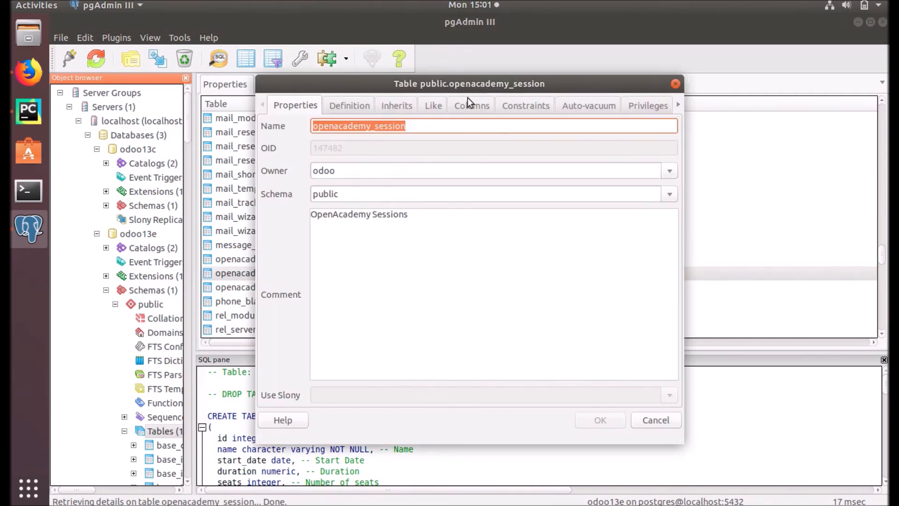
pyautogui.click(471, 105)
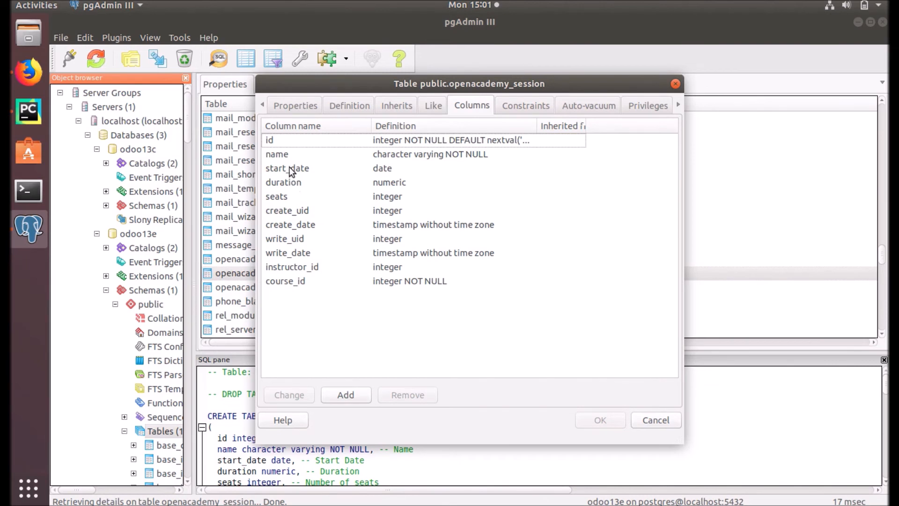
pyautogui.moveTo(309, 317)
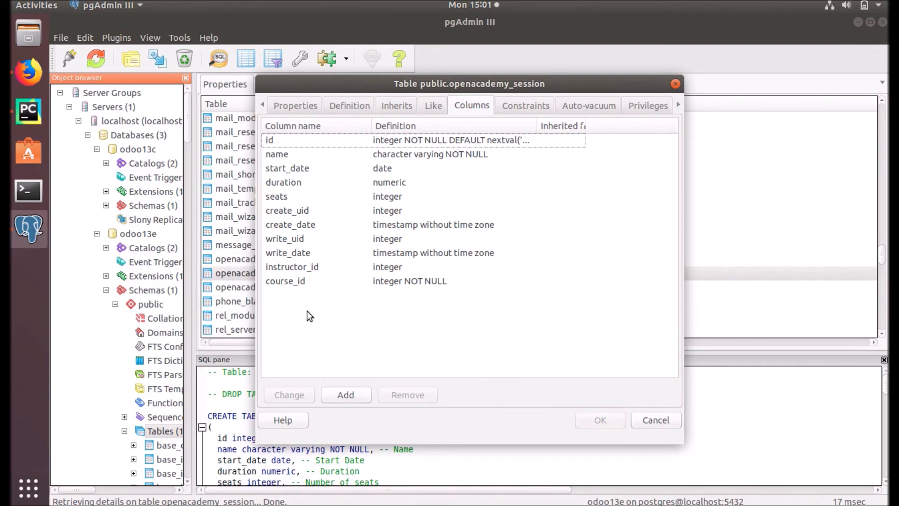
pyautogui.moveTo(329, 284)
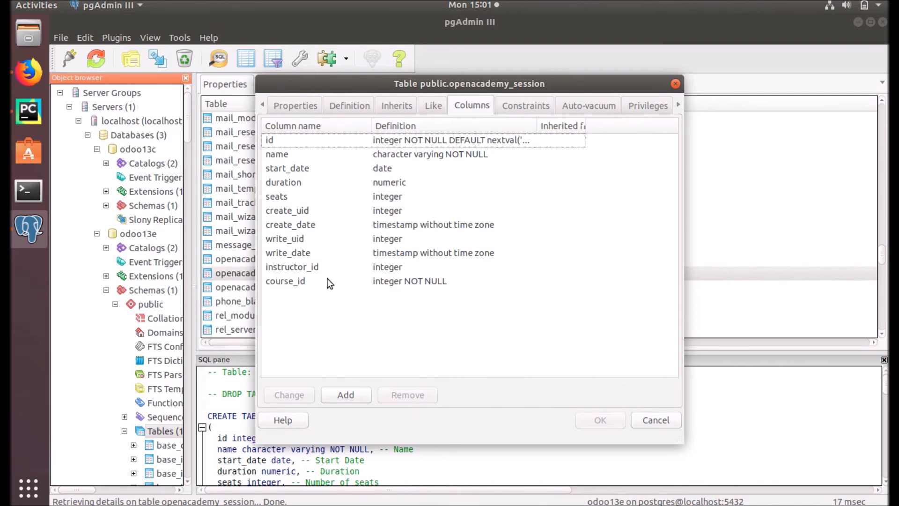
pyautogui.moveTo(440, 251)
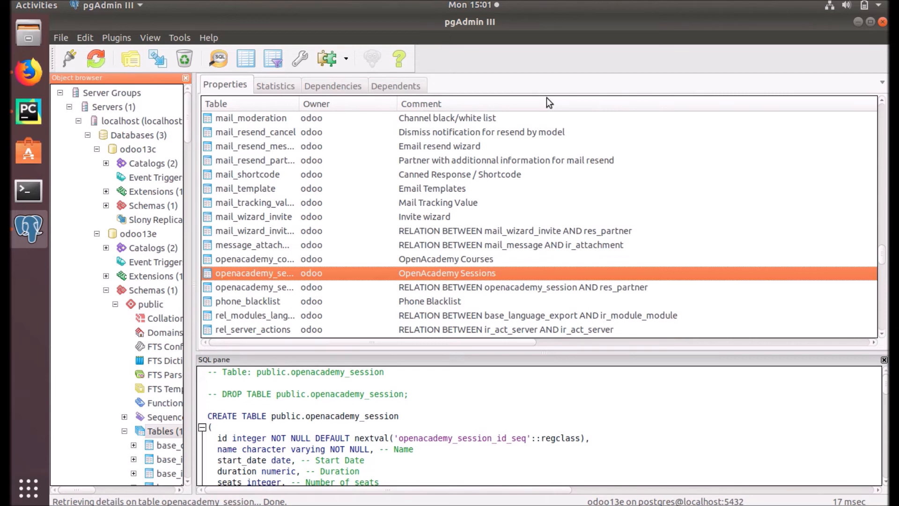
pyautogui.moveTo(590, 79)
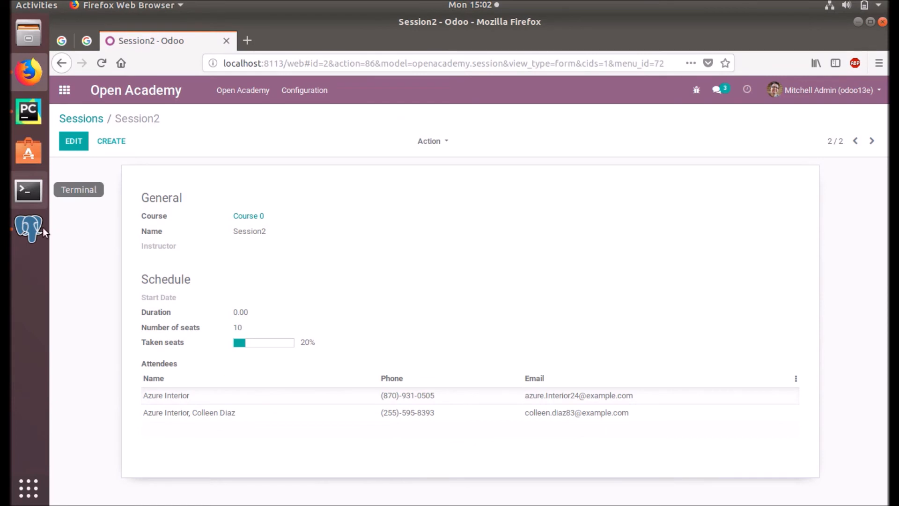
# - View Session2 at 20% in Firefox, then switch back to the PyCharm project
pyautogui.click(28, 226)
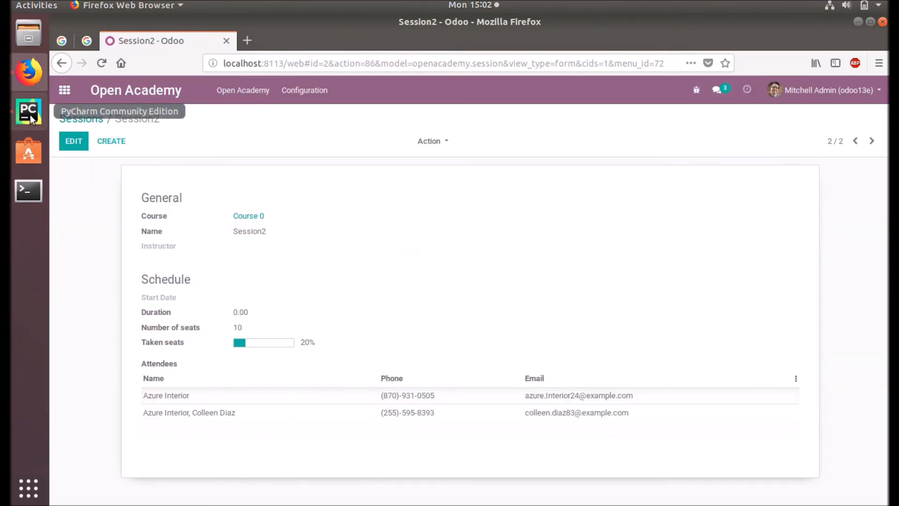
pyautogui.click(28, 112)
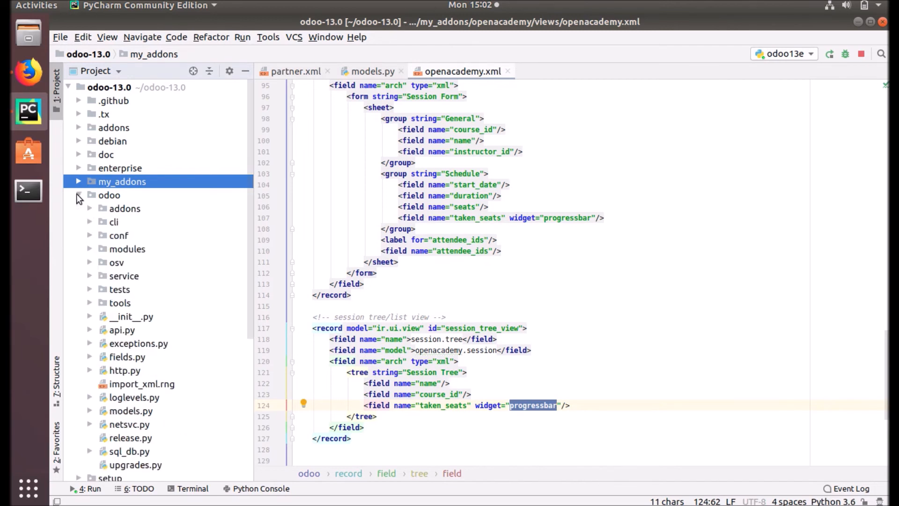
# - From the odoo core package, open fields.py at the _Relational(Field) class definition
pyautogui.click(126, 357)
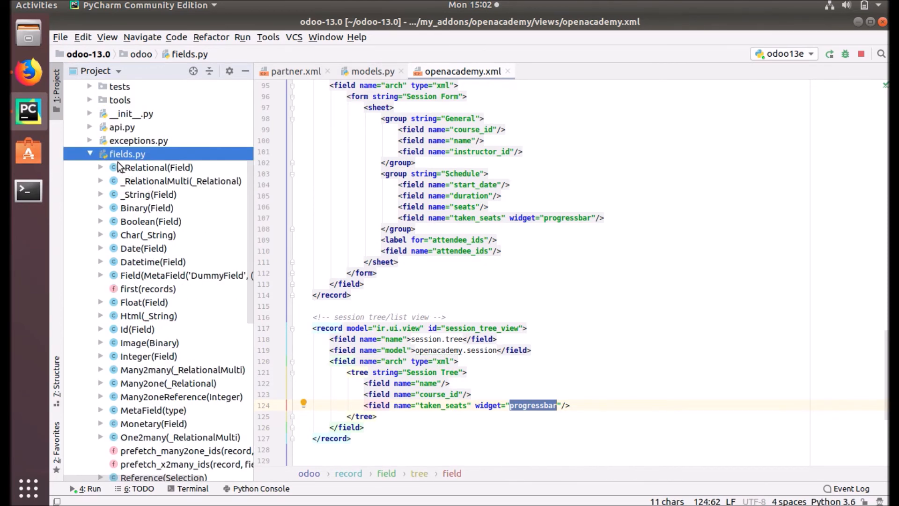
pyautogui.moveTo(127, 165)
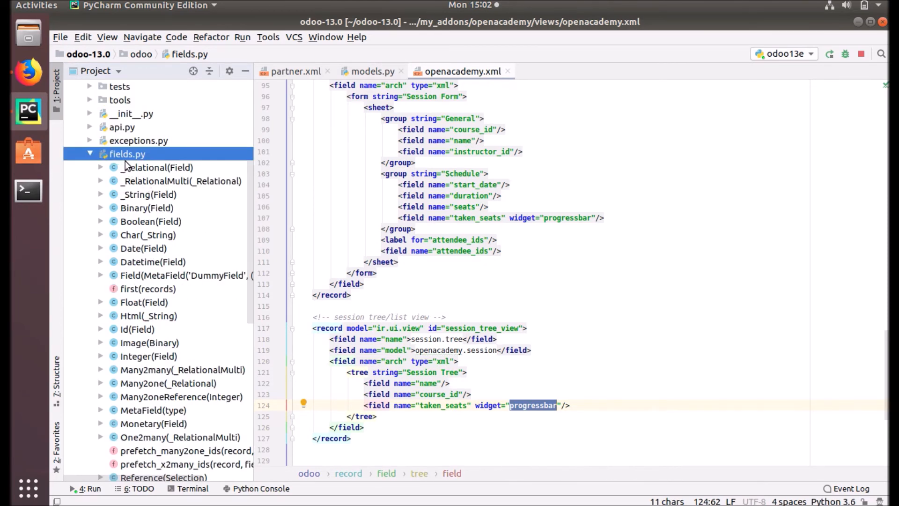
pyautogui.click(155, 167)
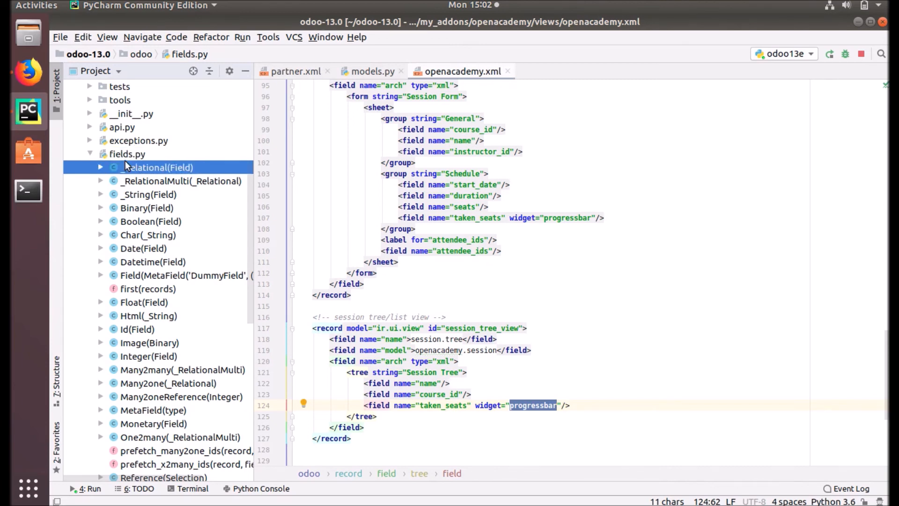
pyautogui.doubleClick(155, 167)
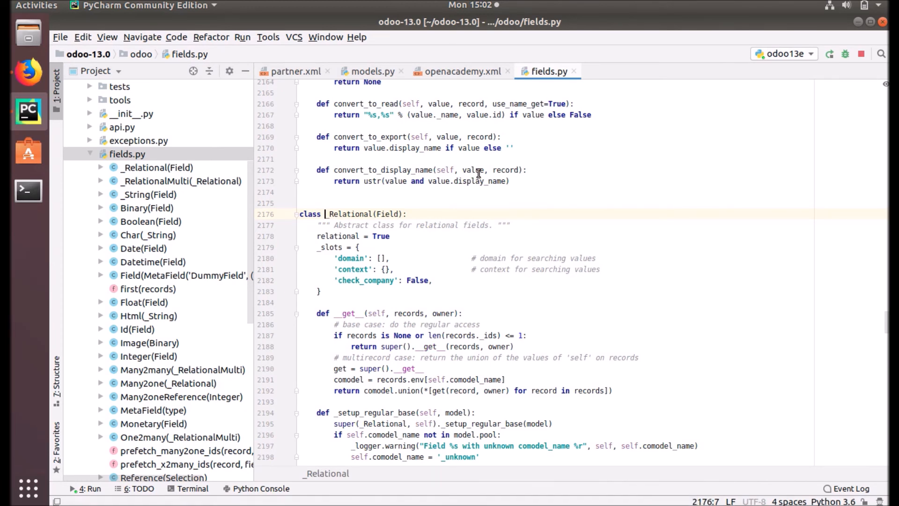
# - Search fields.py for 'comput' and then 'Store =' to reach the _get_attrs store default on line 332
pyautogui.write('c')
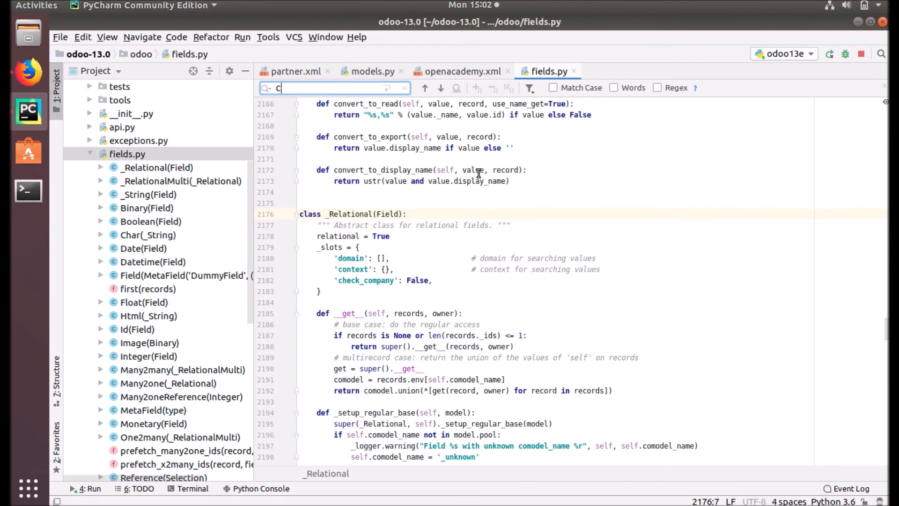
pyautogui.write('ompute =')
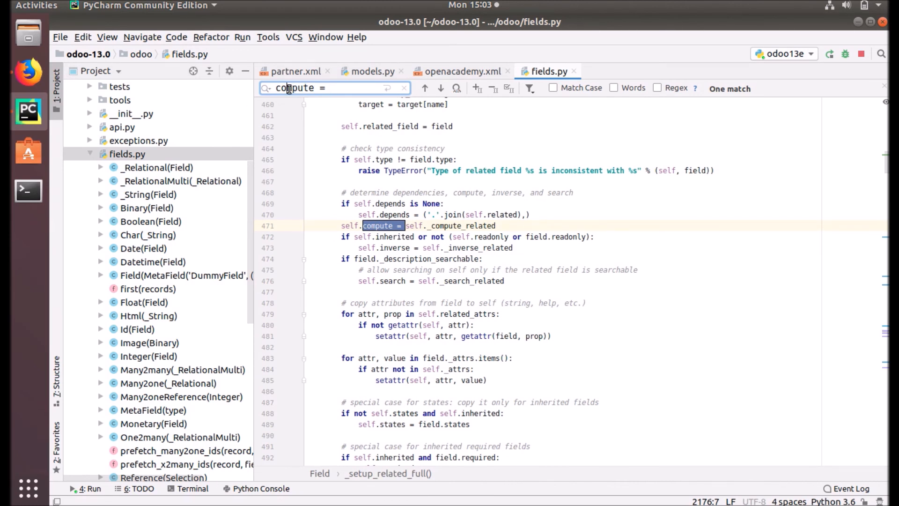
pyautogui.write('S')
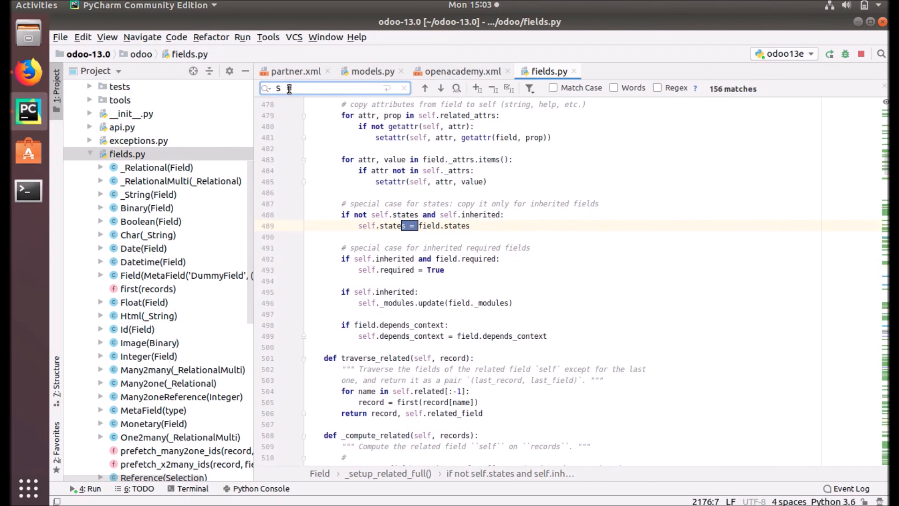
pyautogui.write('tore =')
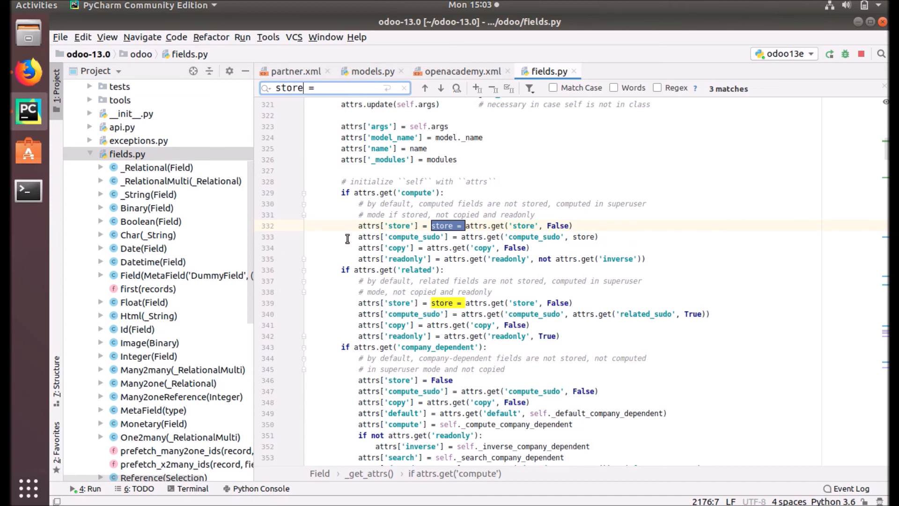
pyautogui.moveTo(445, 236)
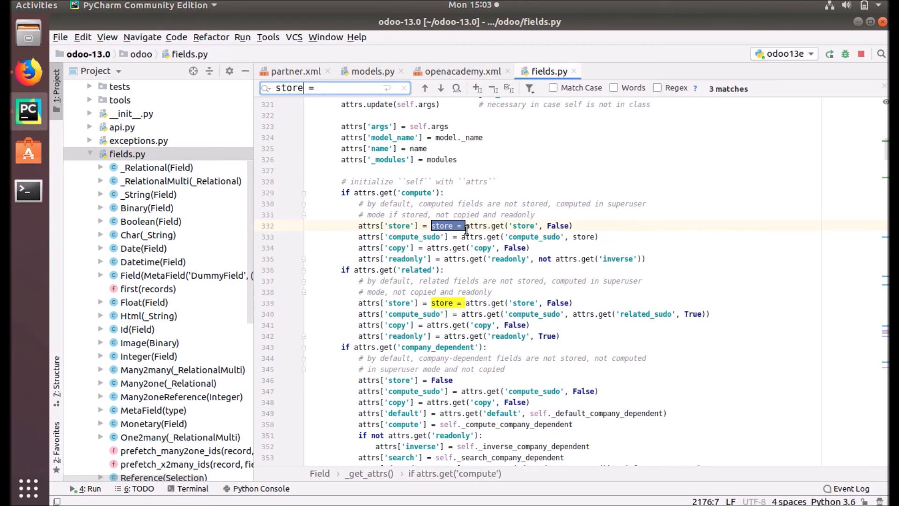
pyautogui.moveTo(360, 226)
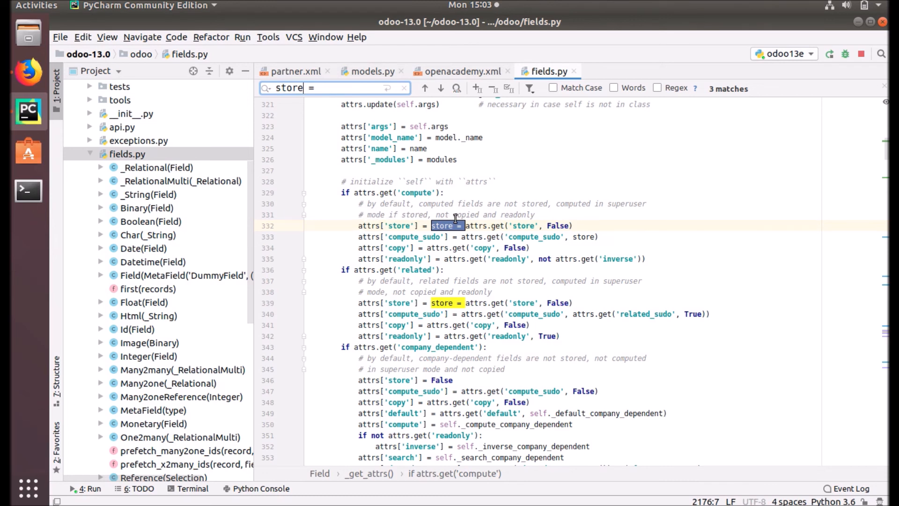
pyautogui.moveTo(367, 193)
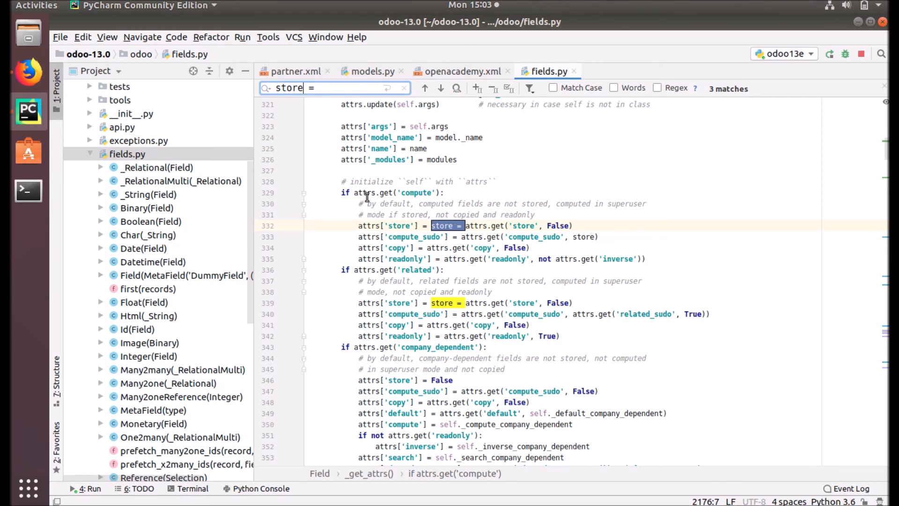
pyautogui.moveTo(407, 193)
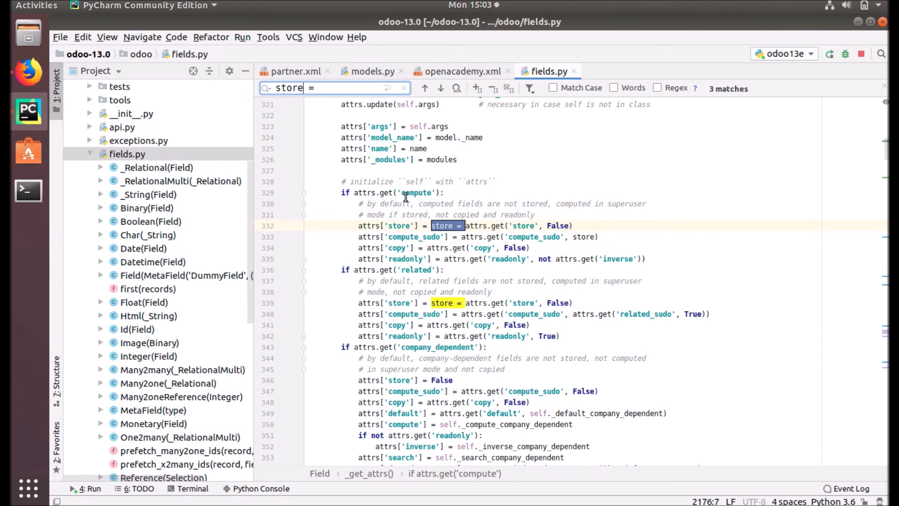
pyautogui.moveTo(521, 114)
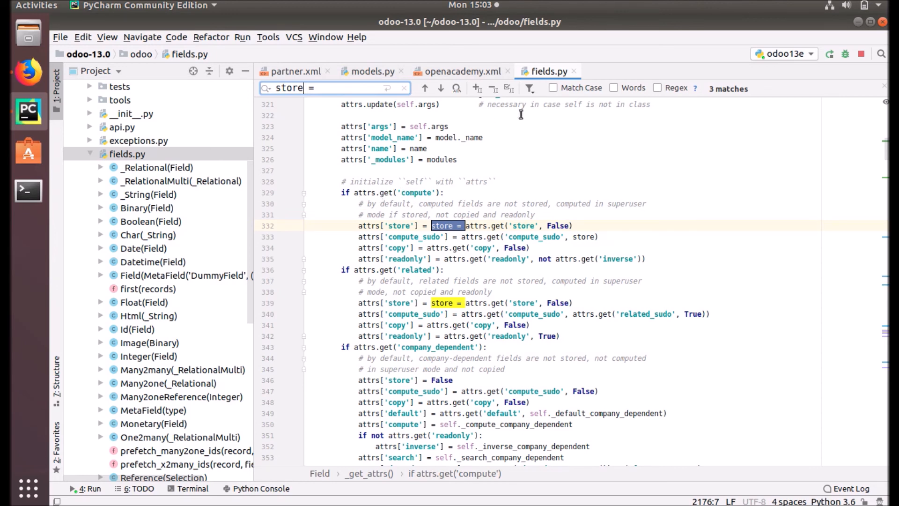
pyautogui.moveTo(342, 182)
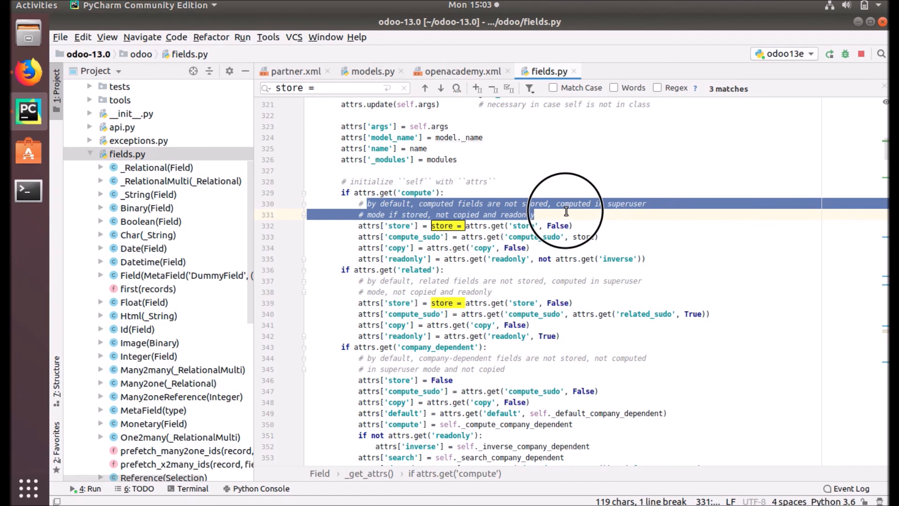
pyautogui.click(534, 214)
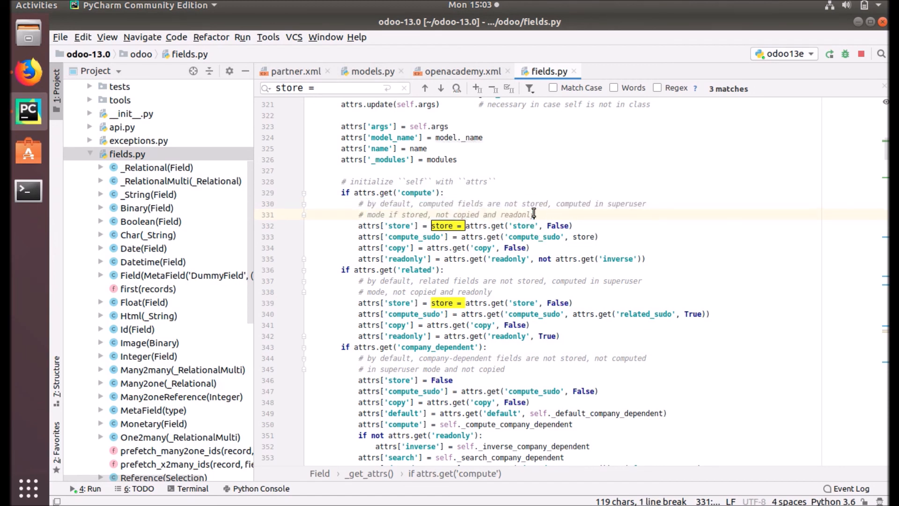
pyautogui.click(532, 215)
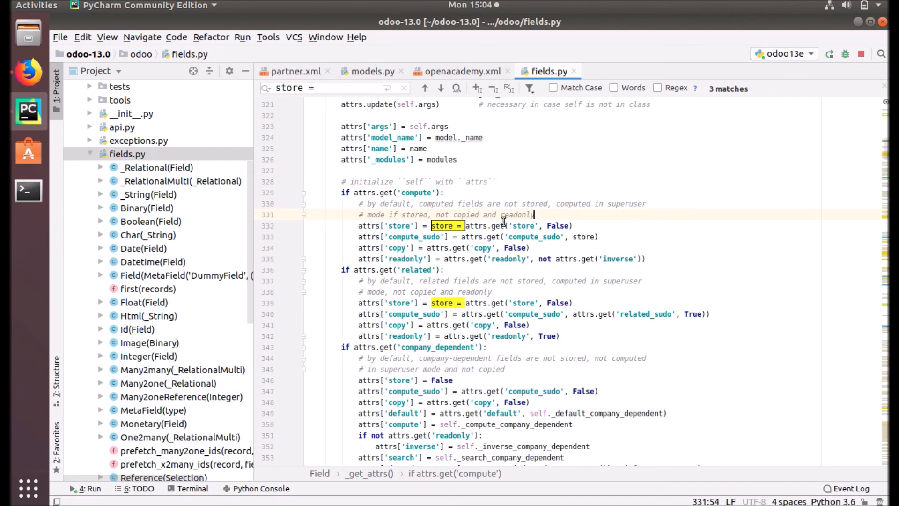
pyautogui.moveTo(269, 149)
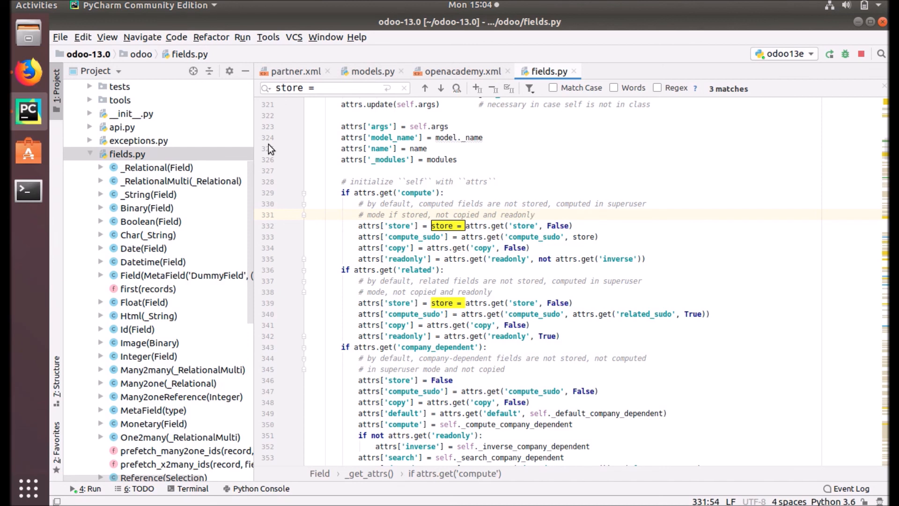
pyautogui.moveTo(476, 77)
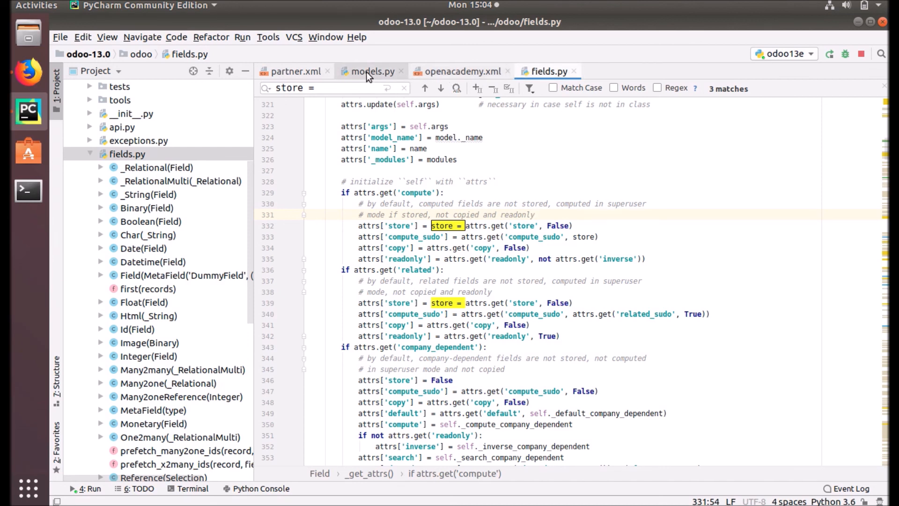
pyautogui.moveTo(368, 74)
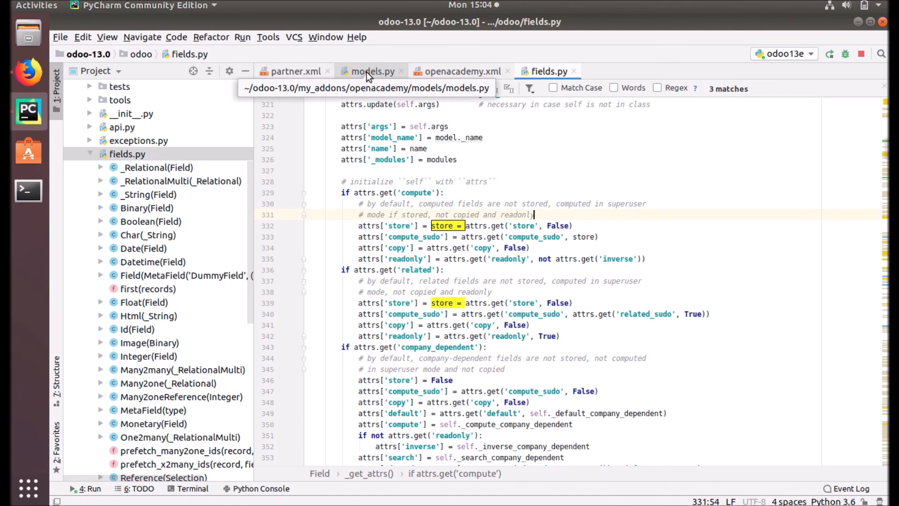